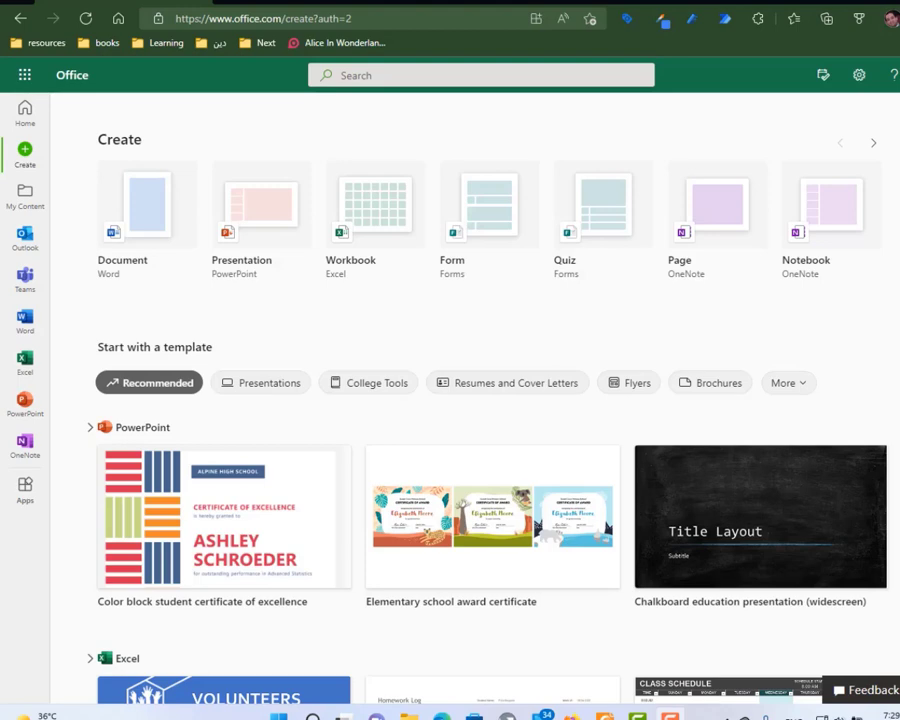
mouse_move(168, 229)
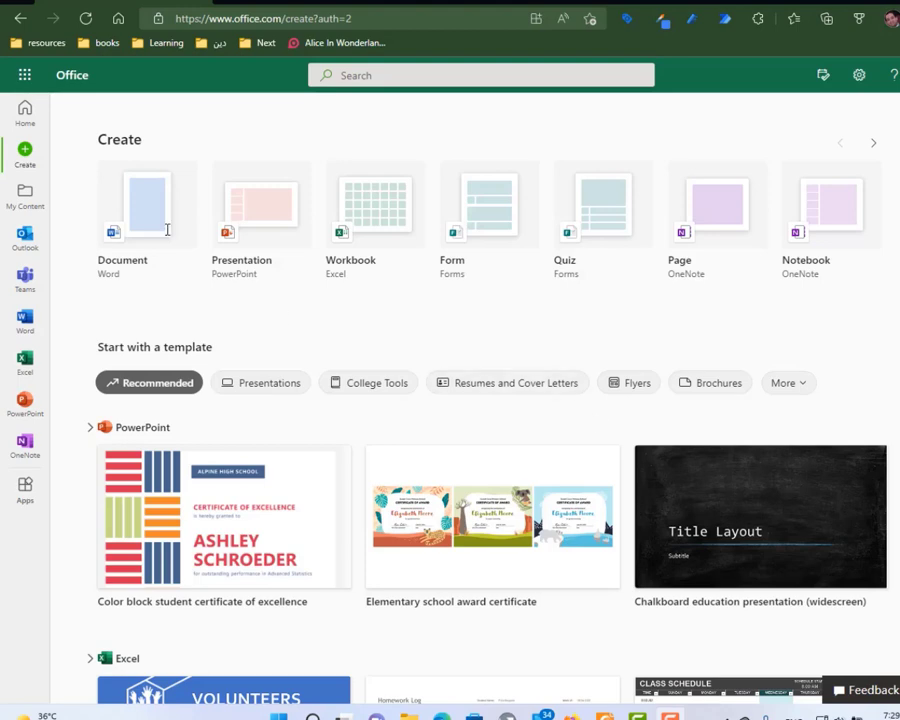
mouse_move(486, 203)
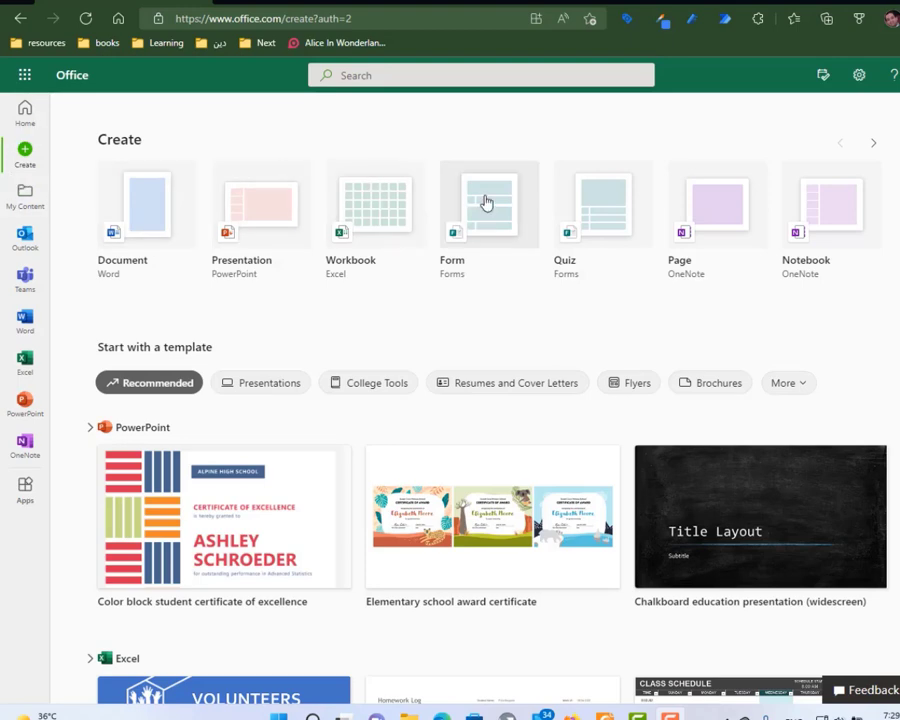
- Create a blank form with required Name and Your Email text questions
left_click(487, 205)
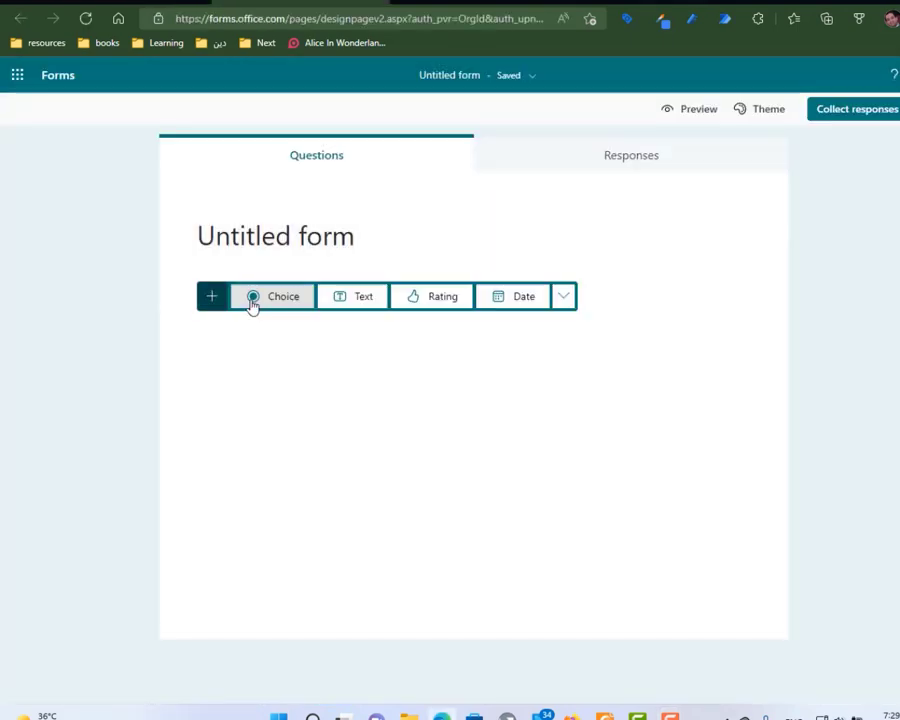
left_click(283, 296)
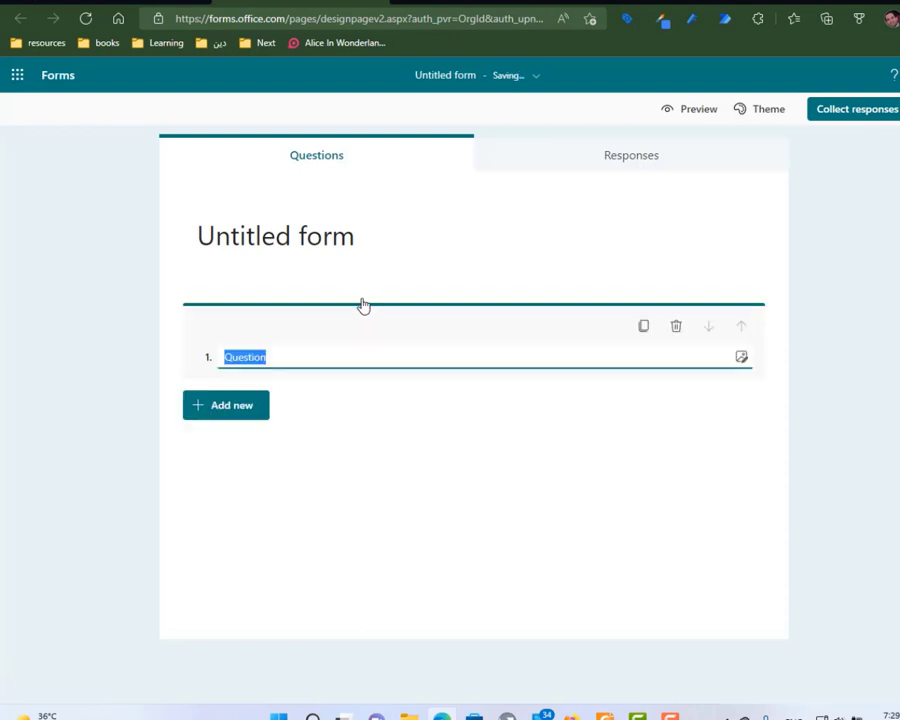
type("Name")
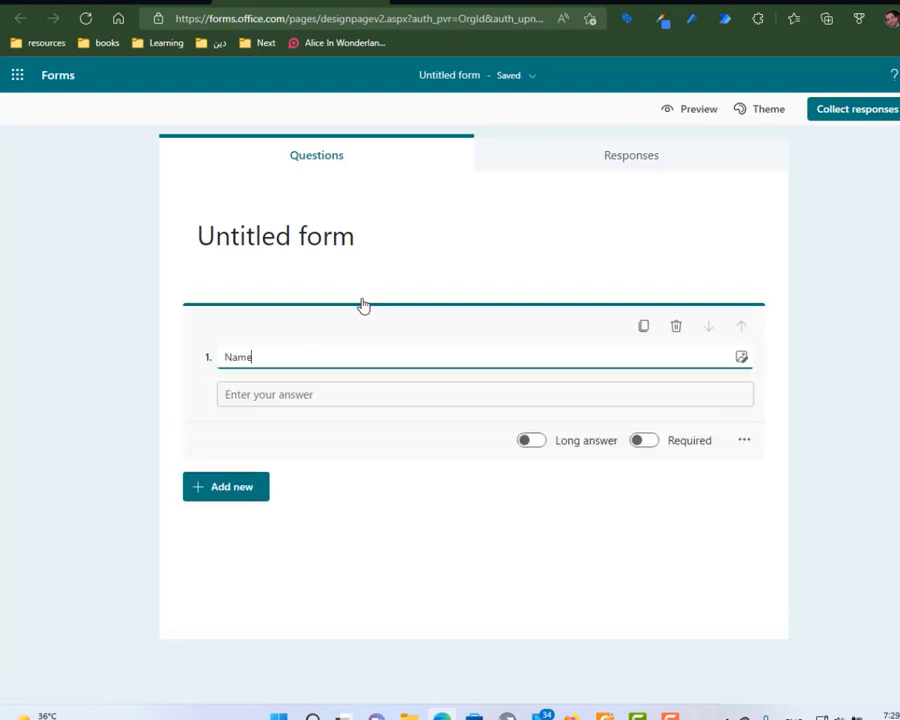
left_click(643, 440)
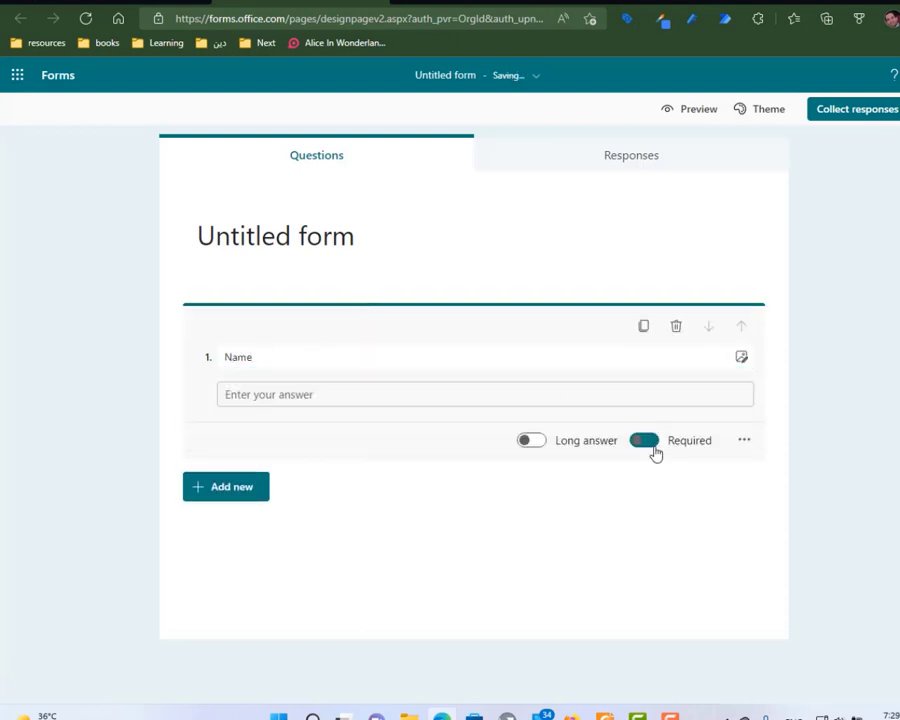
left_click(225, 486)
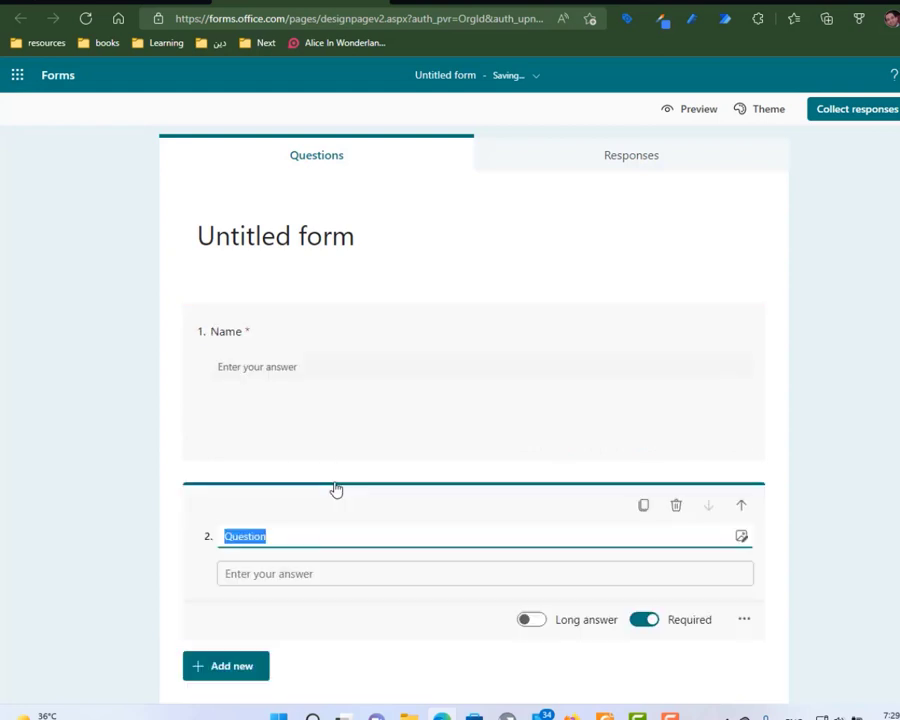
type("Your")
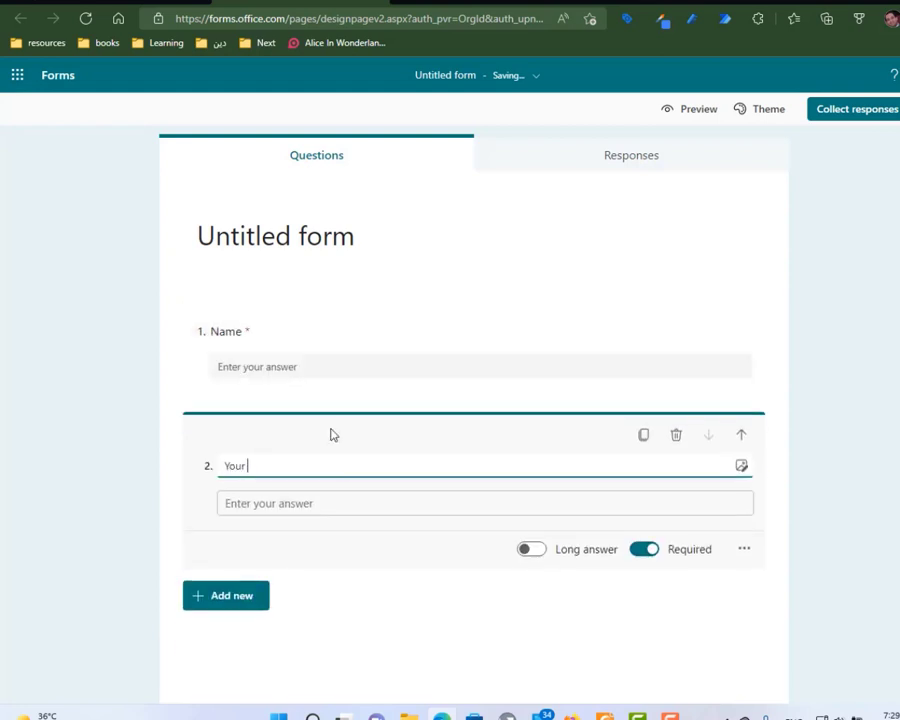
type("Email")
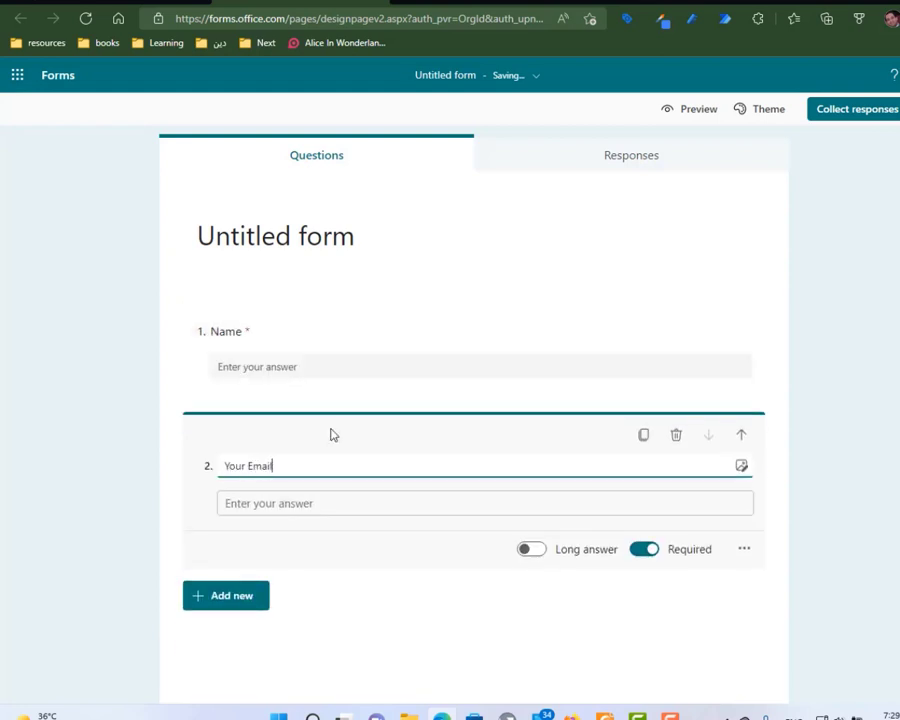
- Add an optional long-answer Feedback text question
left_click(225, 595)
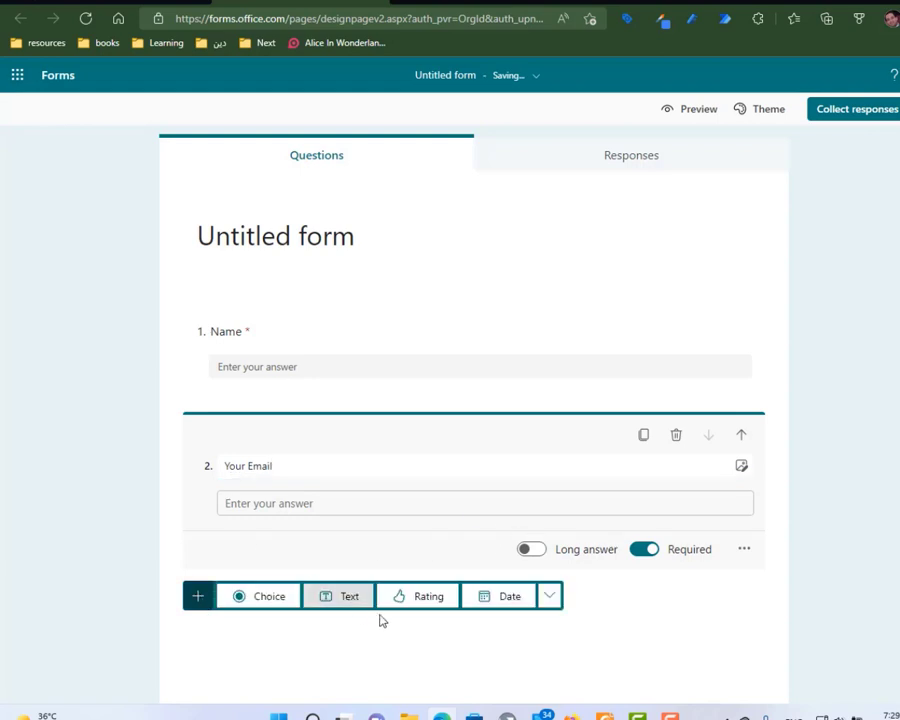
left_click(349, 595)
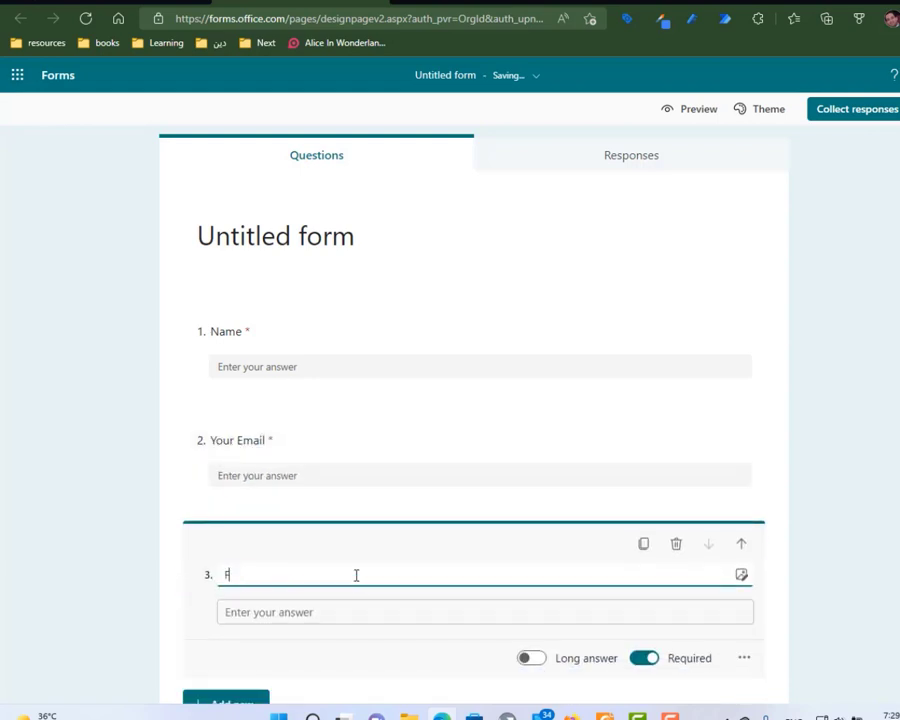
type("Feedback")
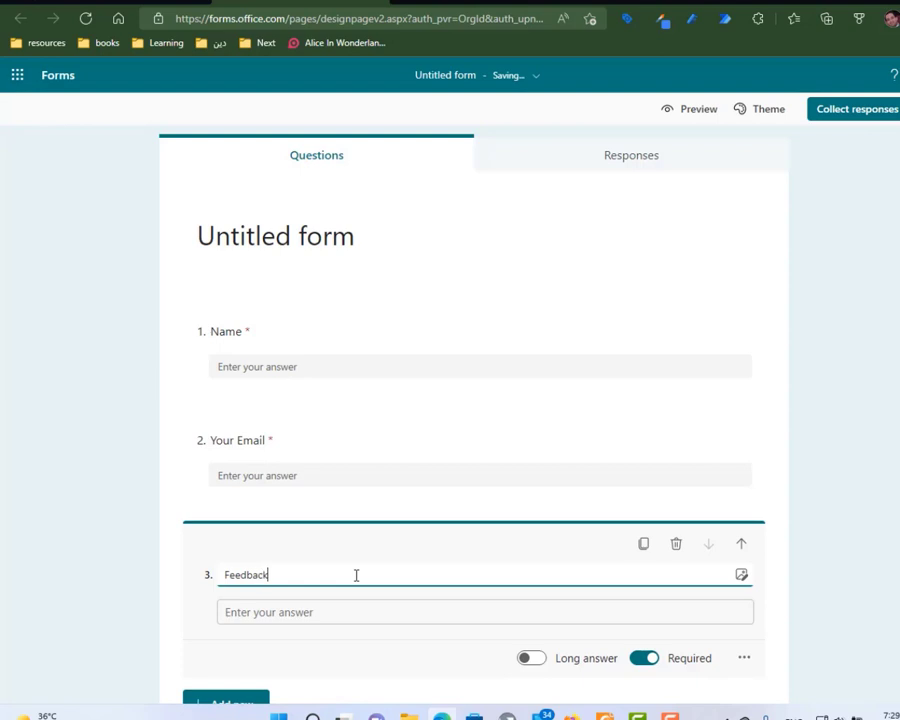
left_click(533, 657)
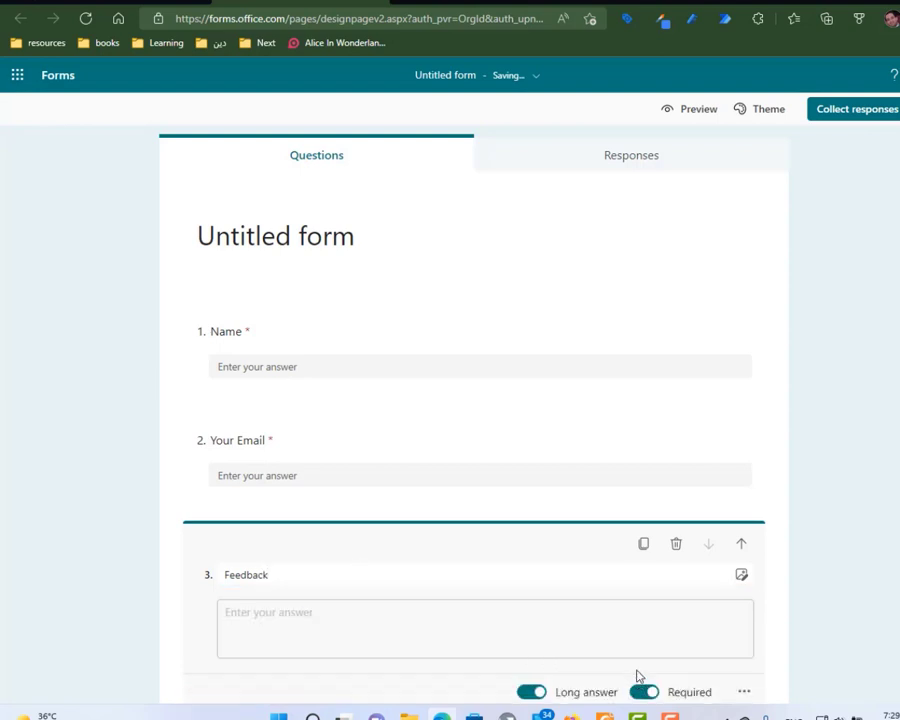
left_click(638, 692)
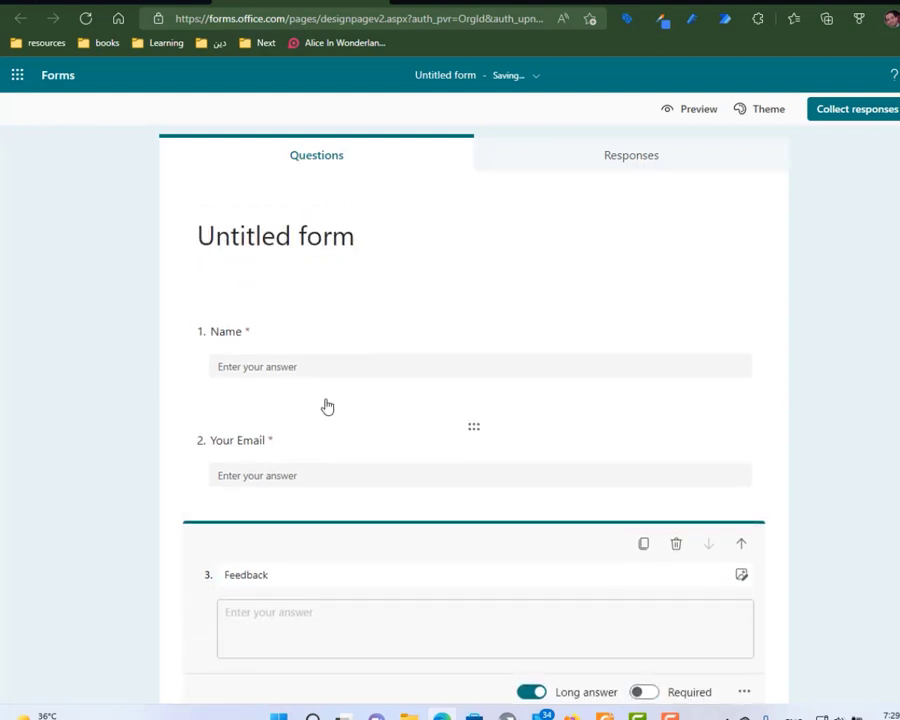
- Rename the form from Untitled form to 'New feedback'
left_click(275, 235)
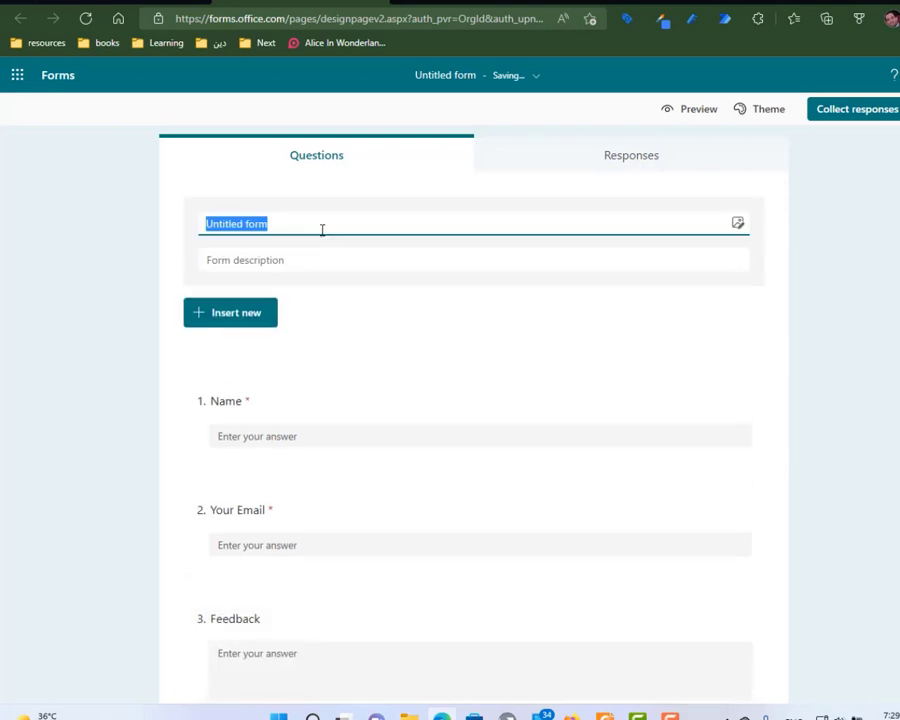
type("New feedback")
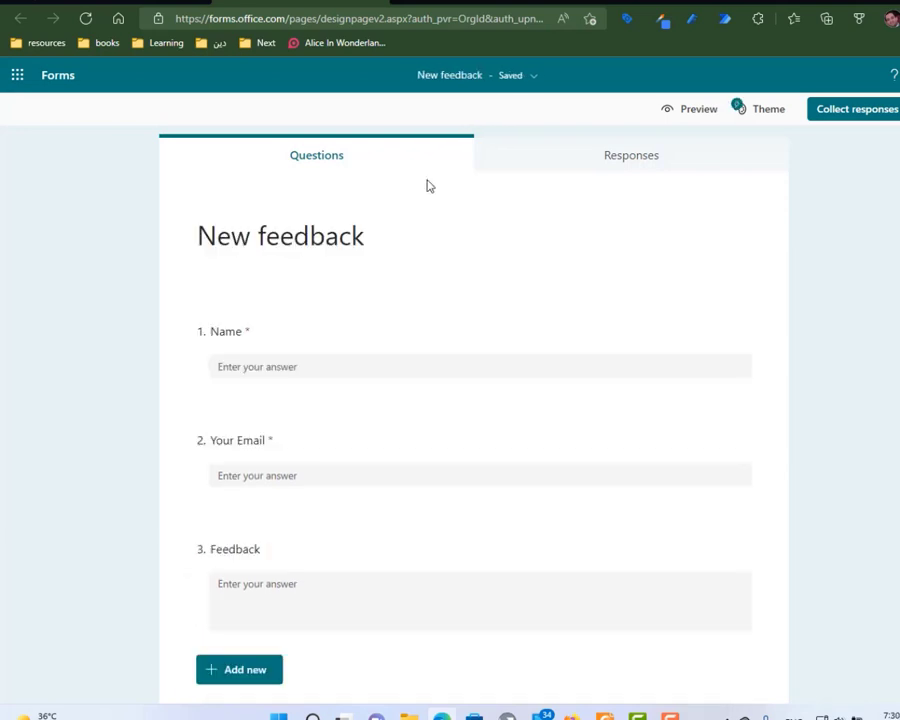
mouse_move(867, 138)
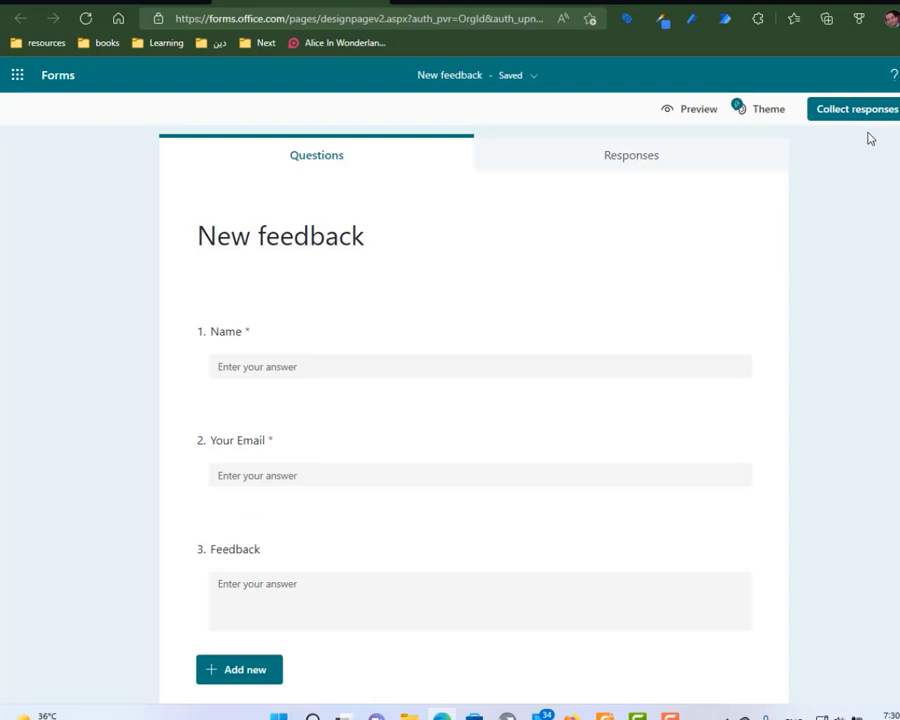
mouse_move(856, 93)
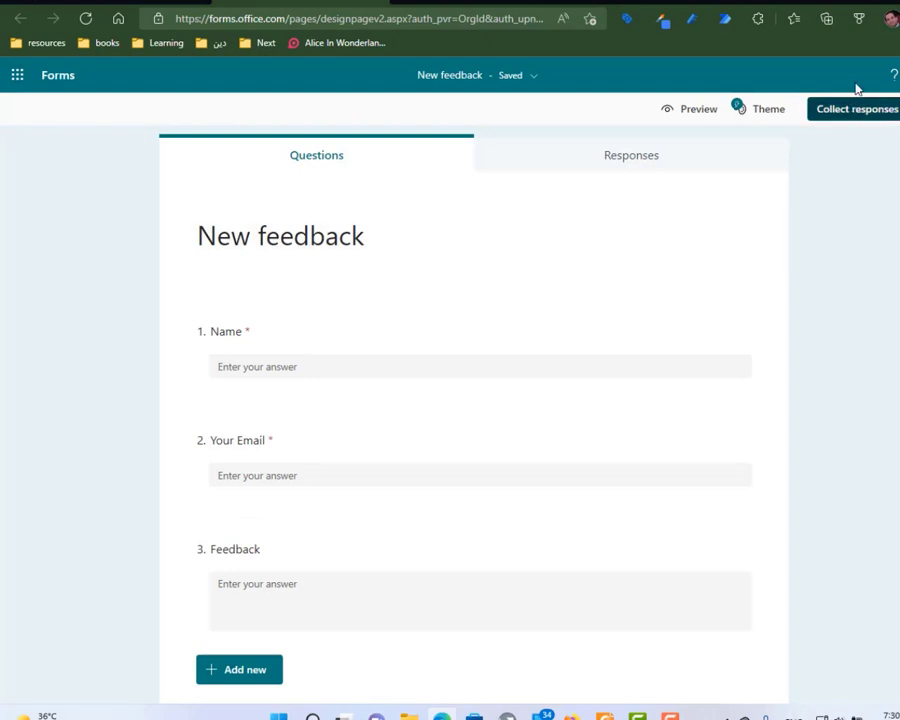
- Set the New feedback form's response access to Anyone can respond
left_click(857, 109)
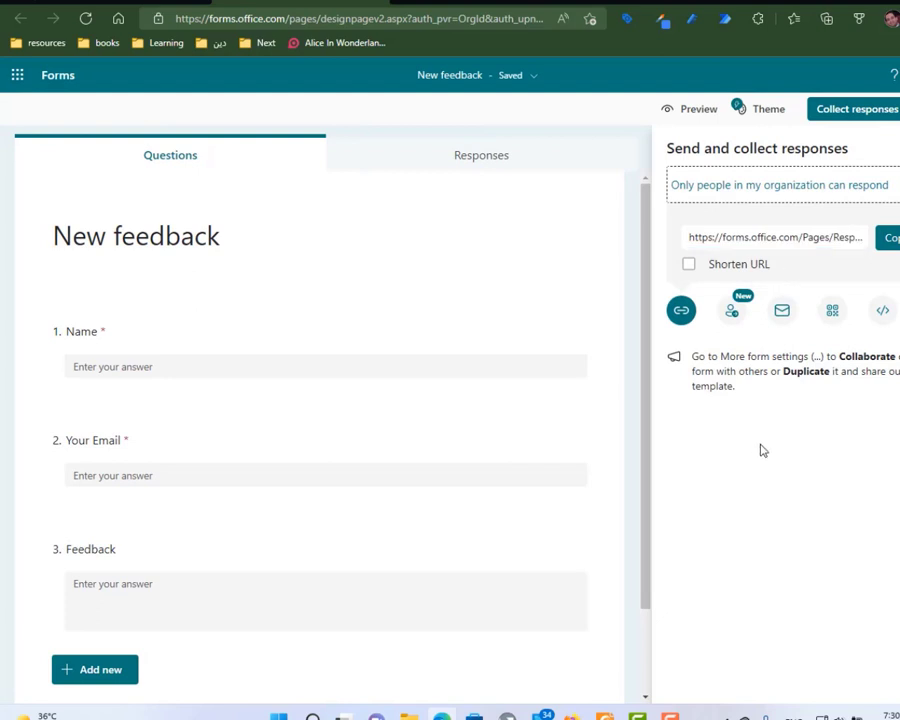
left_click(779, 185)
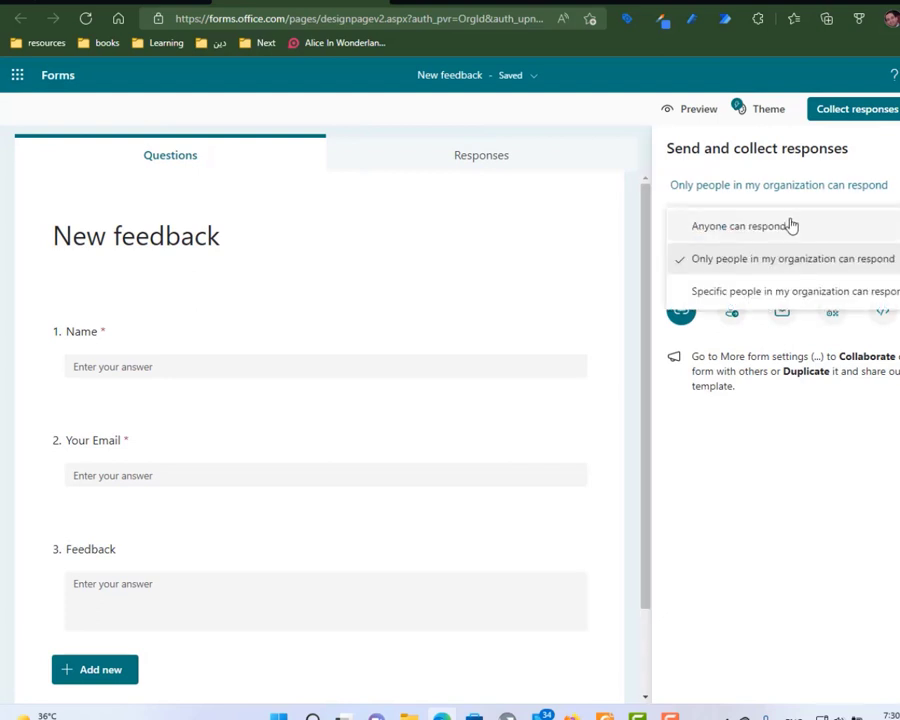
left_click(740, 225)
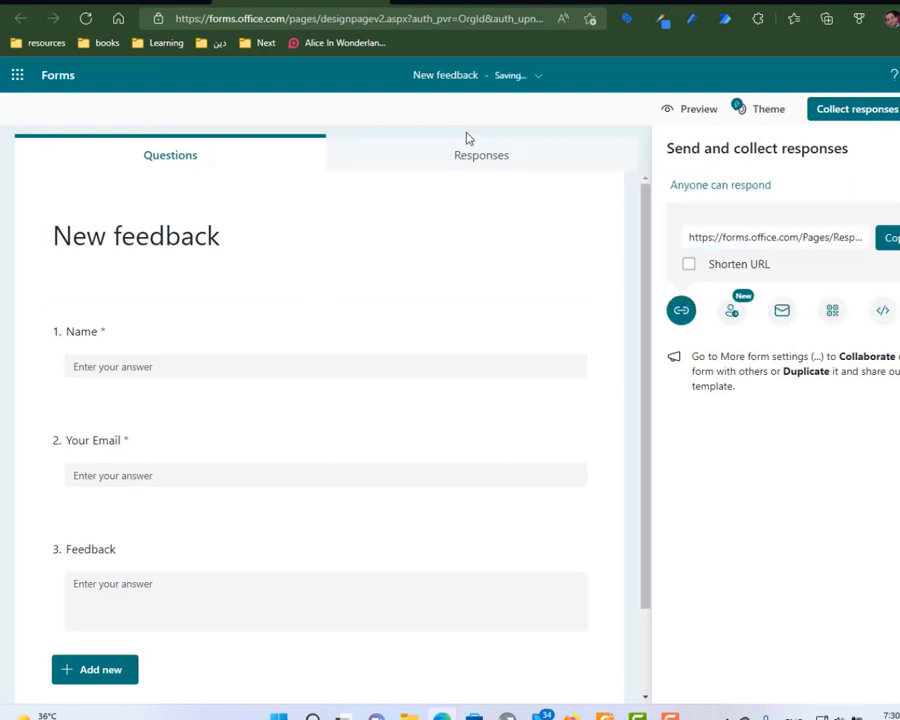
mouse_move(667, 125)
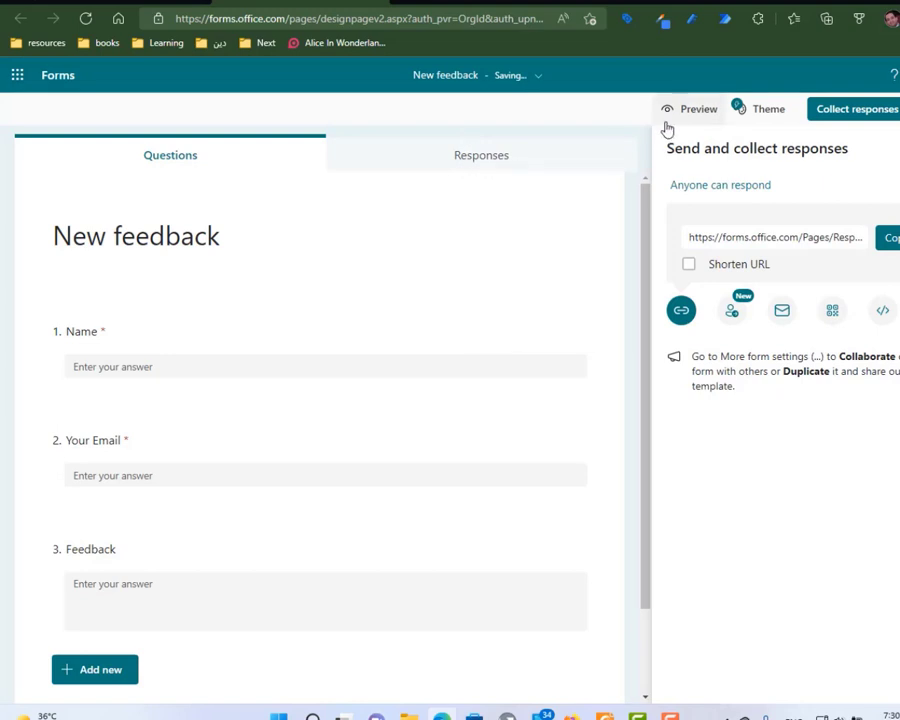
- Submit a preview test response as Ahmed with his email and feedback 'Test'
left_click(694, 108)
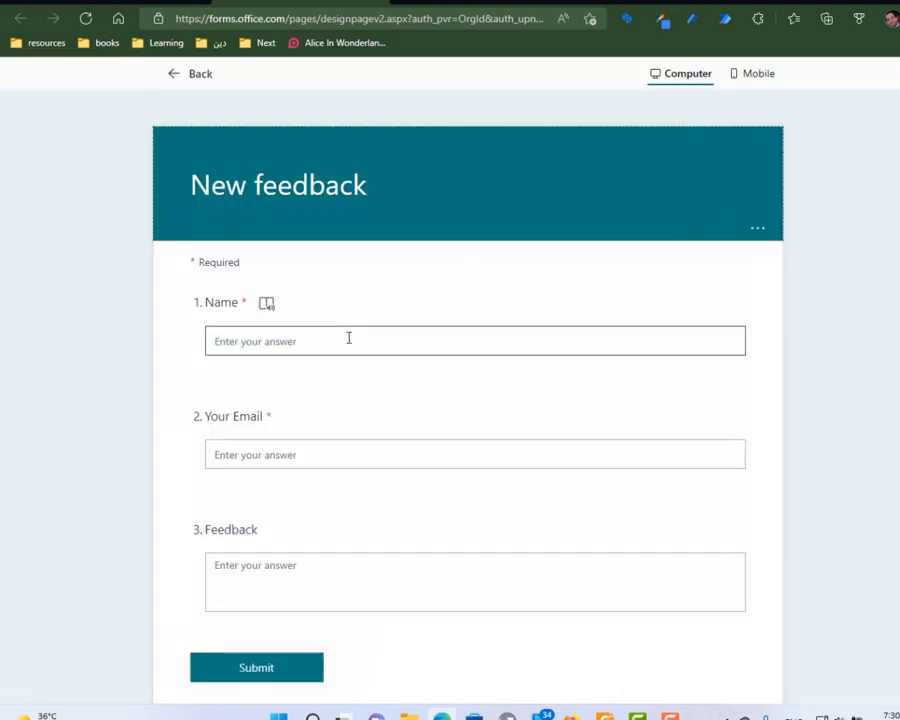
type("Ahmed")
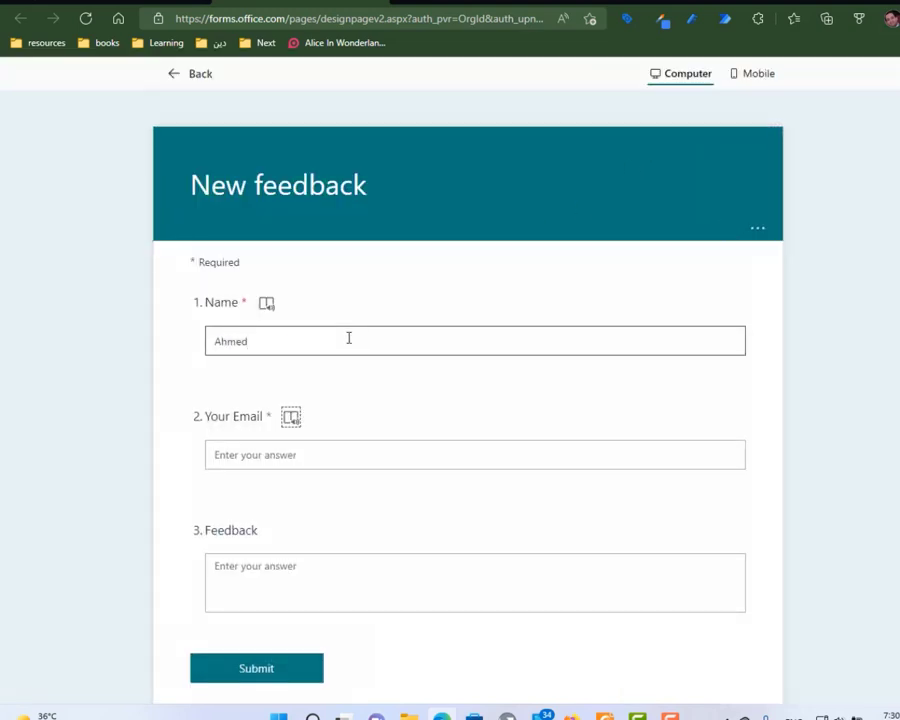
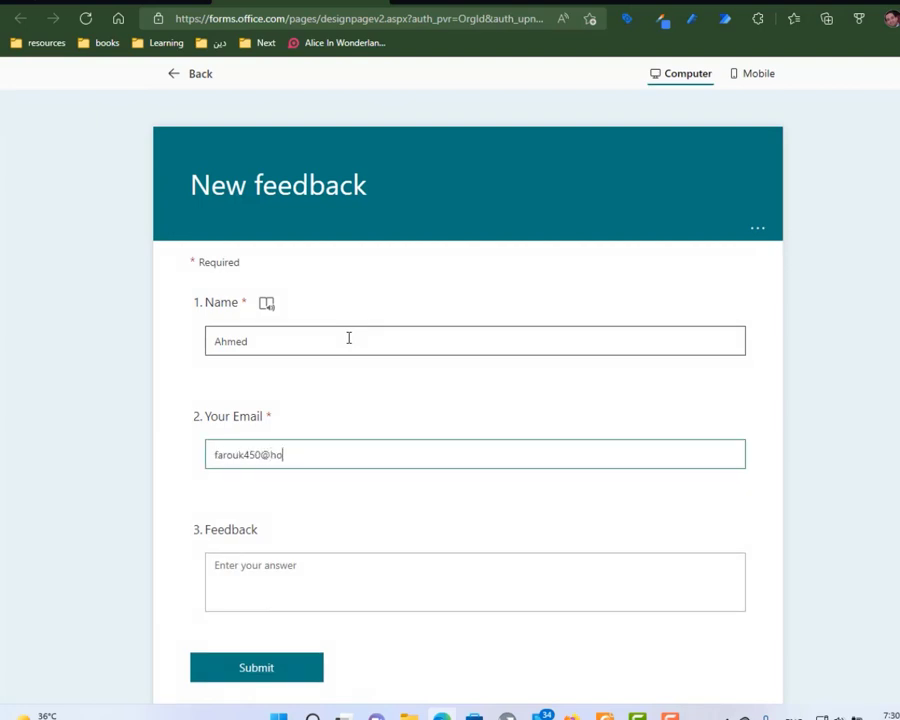
left_click(256, 667)
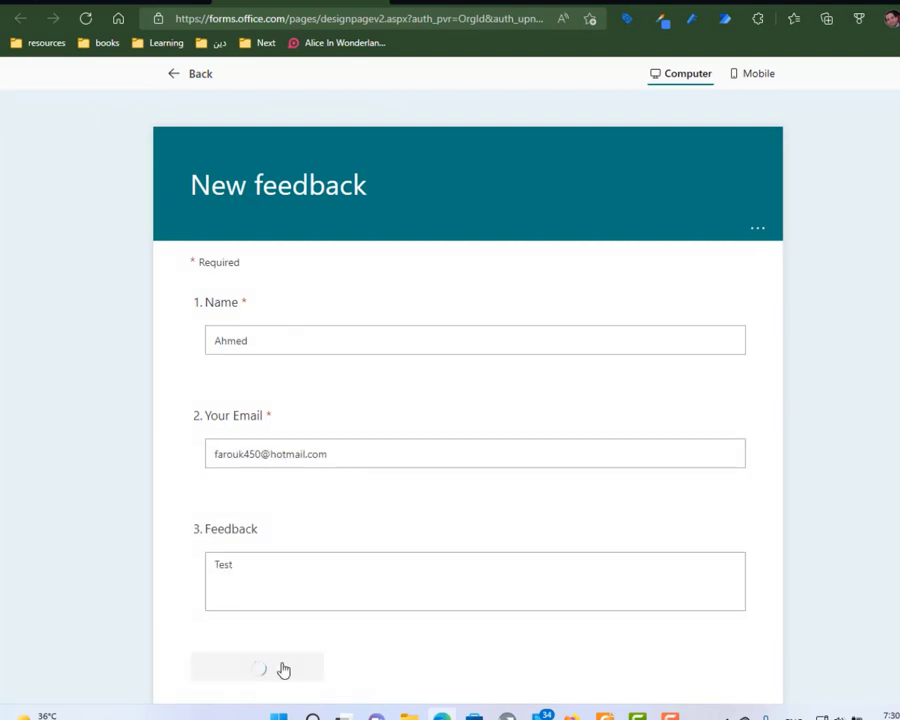
left_click(258, 667)
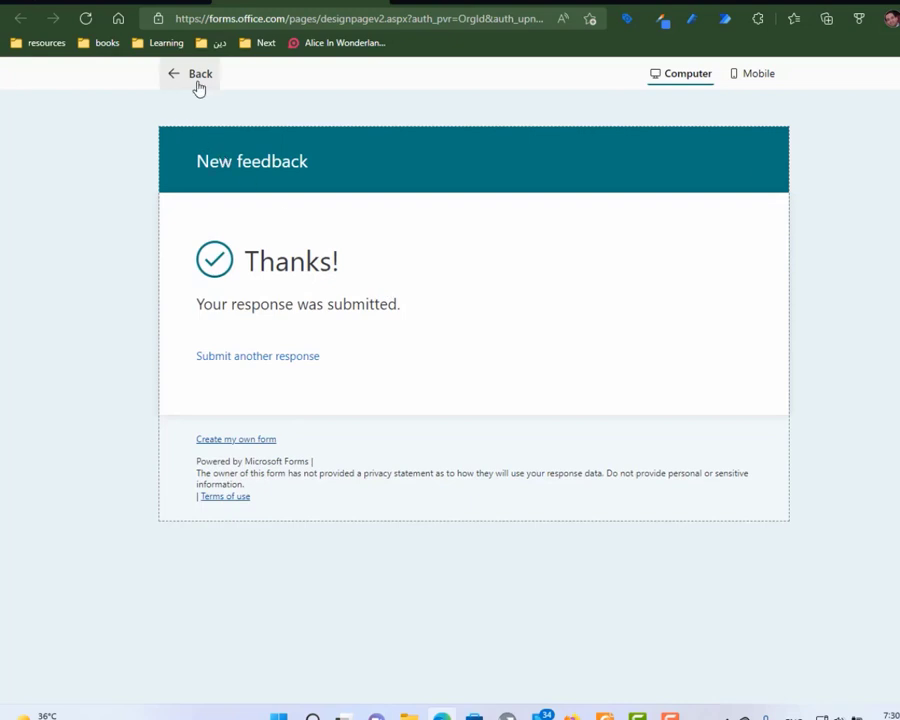
left_click(200, 73)
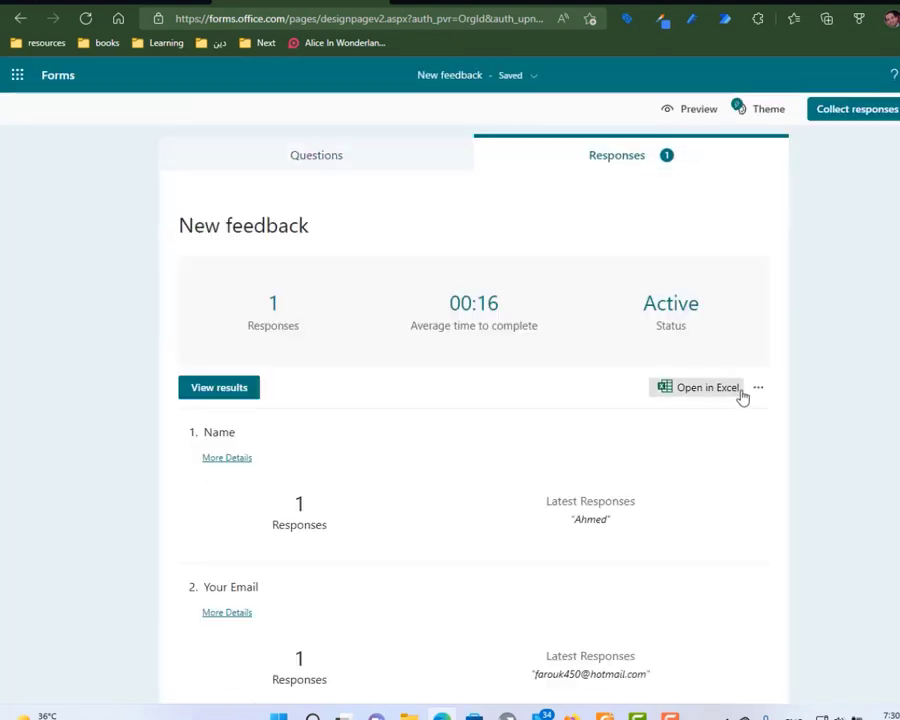
- Check the responses' more-options menu, then review the Name, Your Email and Feedback questions
left_click(765, 387)
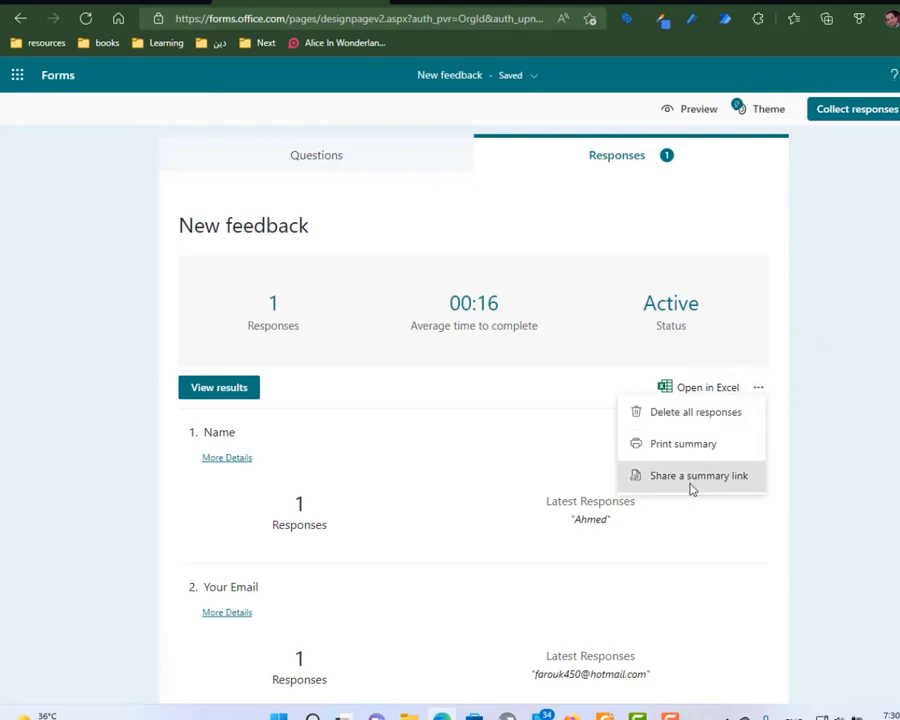
mouse_move(800, 323)
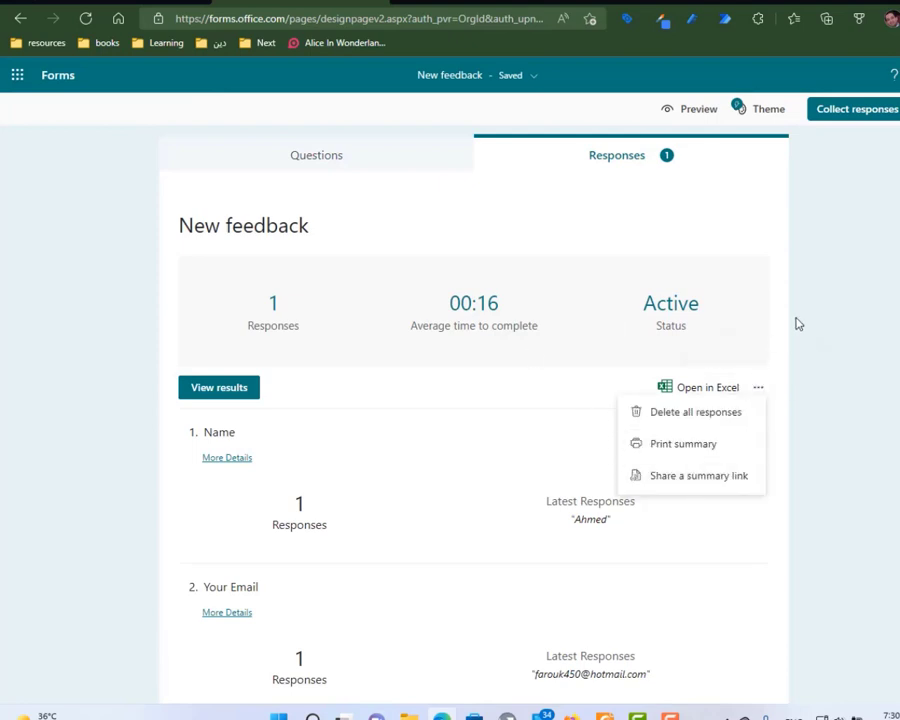
mouse_move(859, 328)
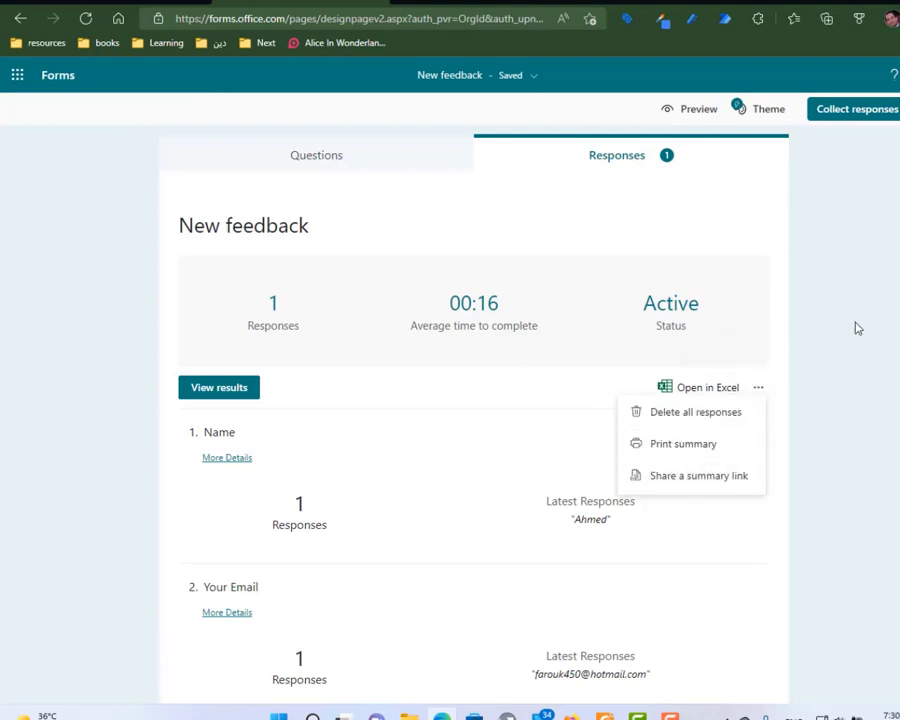
mouse_move(380, 172)
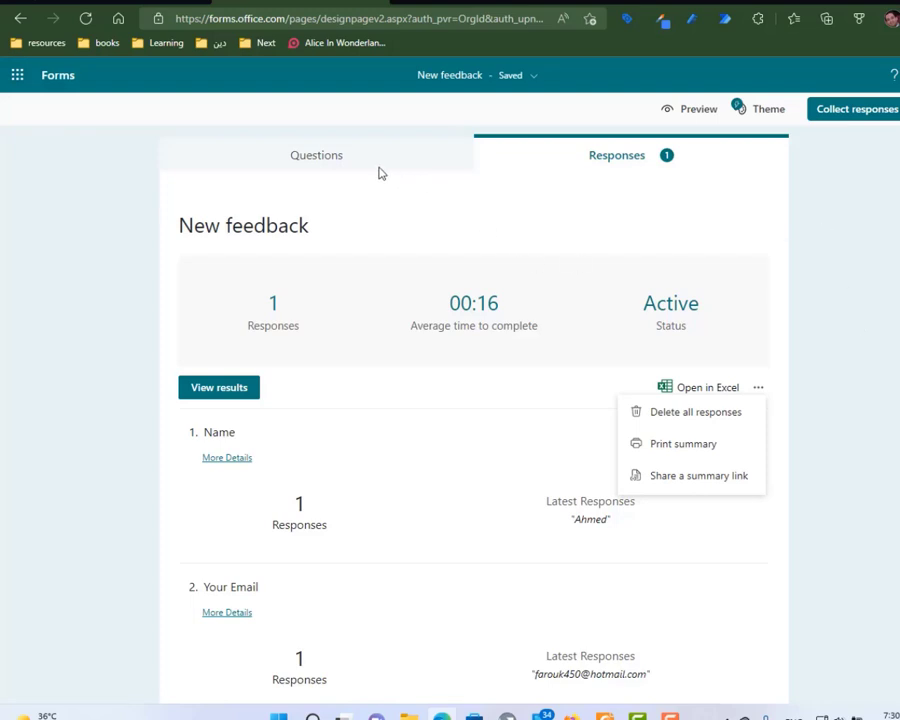
left_click(316, 155)
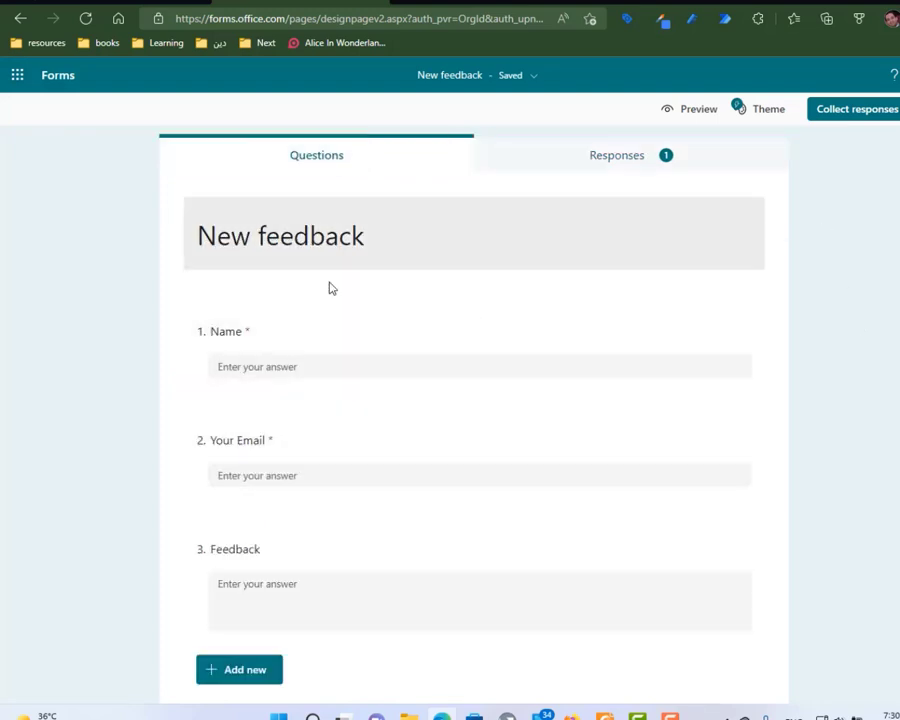
scroll("down", 3)
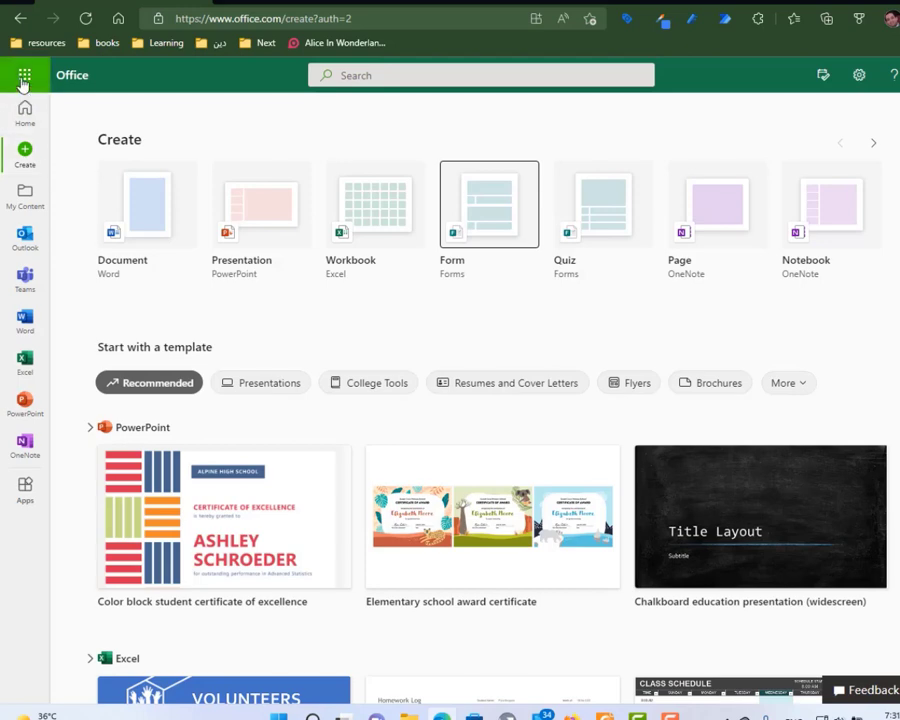
- Switch from Office.com to Power Automate through the app launcher
left_click(20, 75)
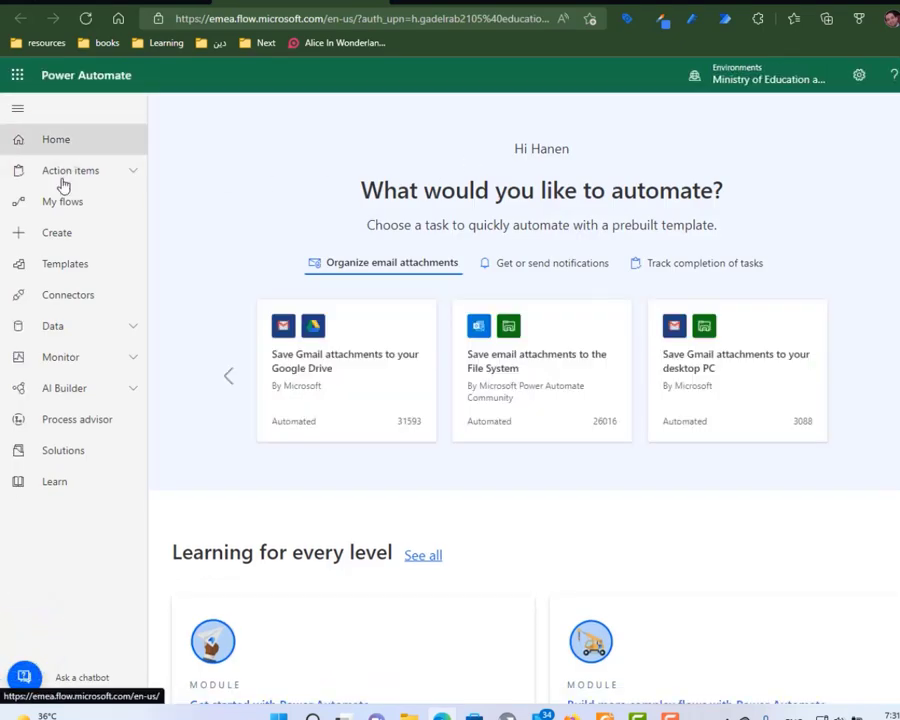
- Pick the Microsoft Forms connector under Create's Start from a connector section
left_click(56, 232)
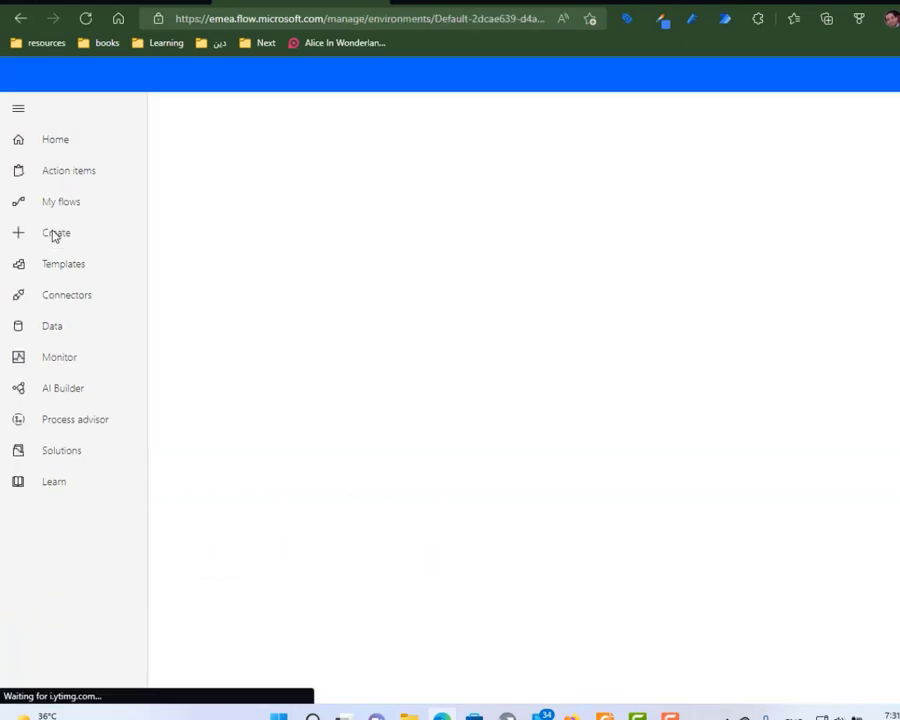
left_click(56, 232)
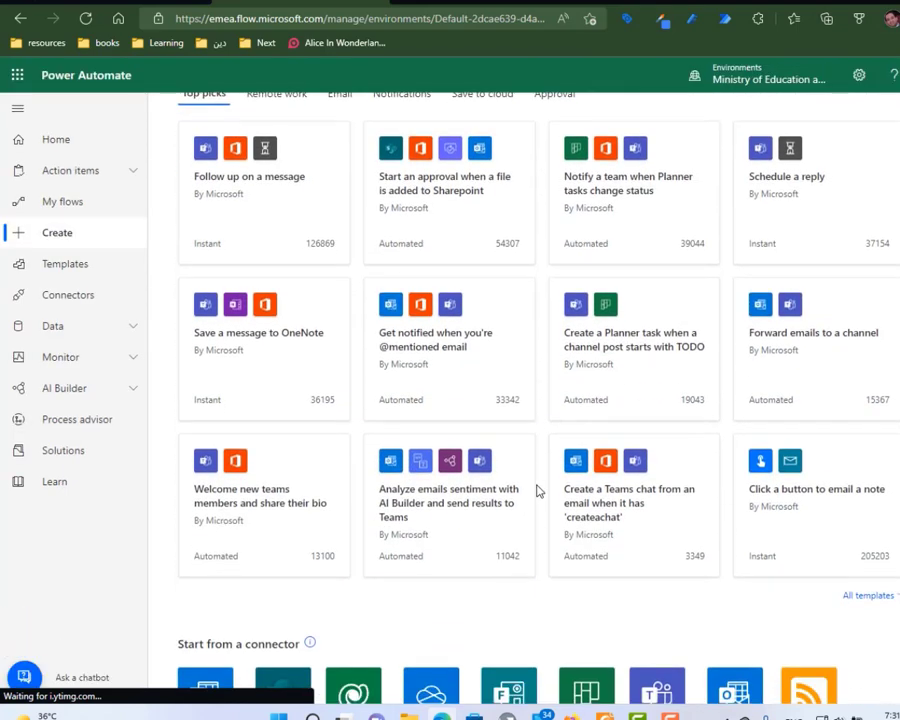
scroll("down", 3)
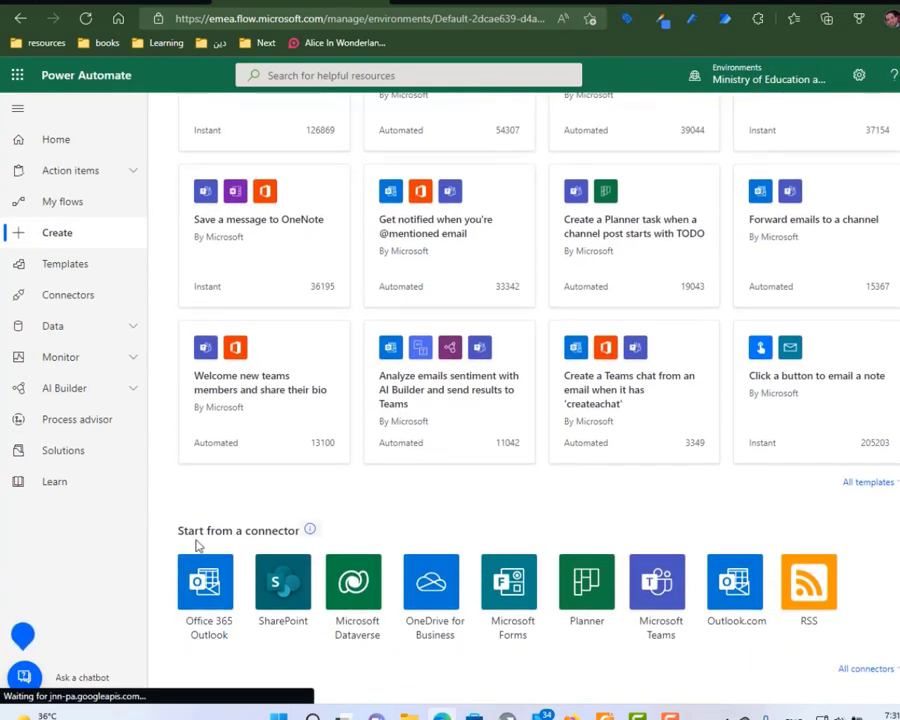
mouse_move(511, 587)
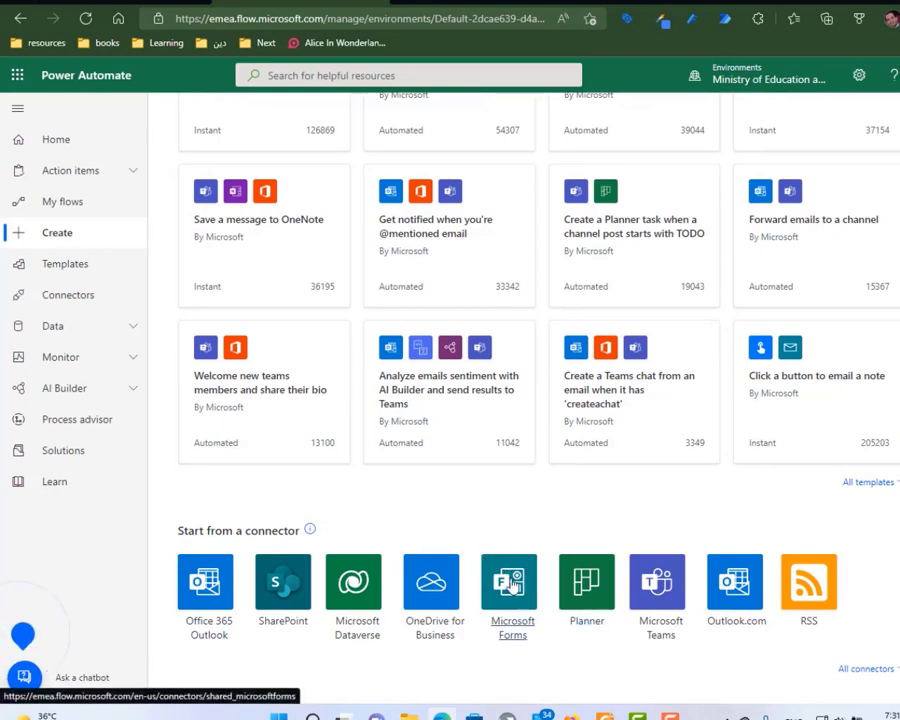
left_click(510, 586)
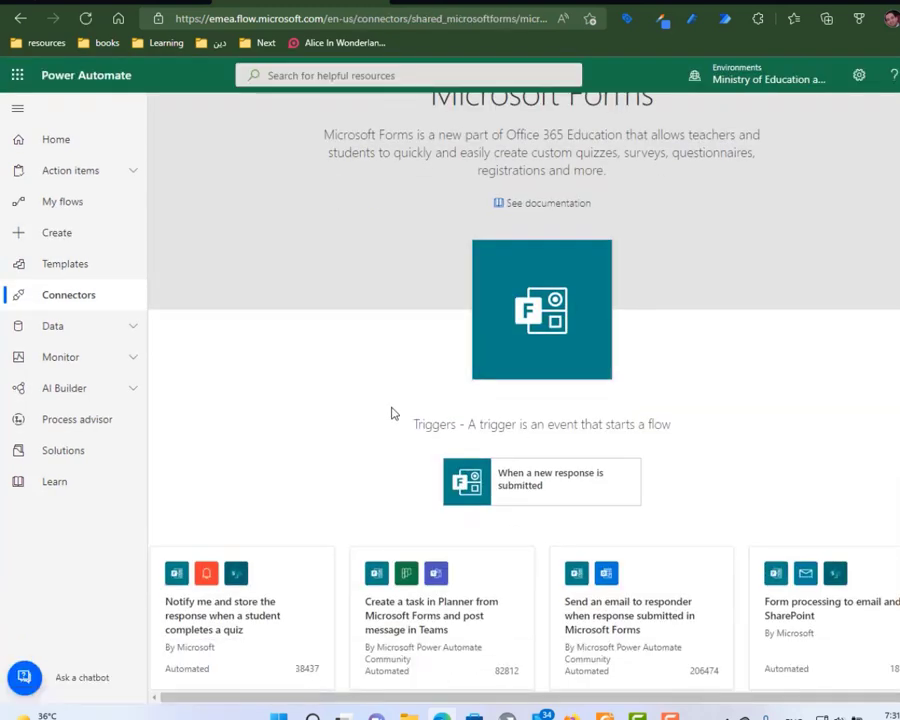
- Start a flow with 'When a new response is submitted' watching the New feedback form
scroll("down", 3)
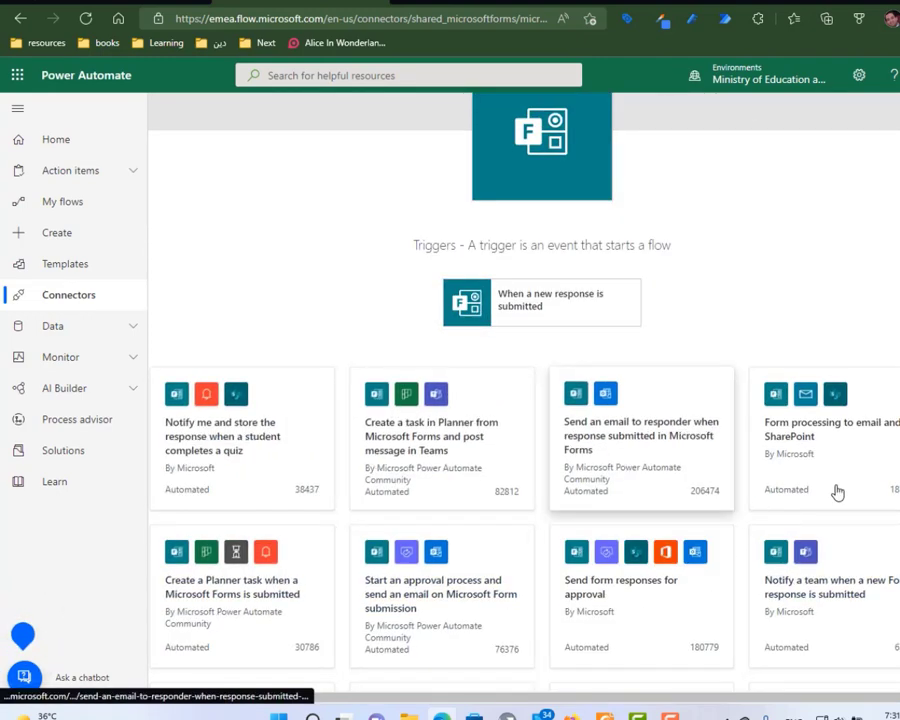
mouse_move(553, 311)
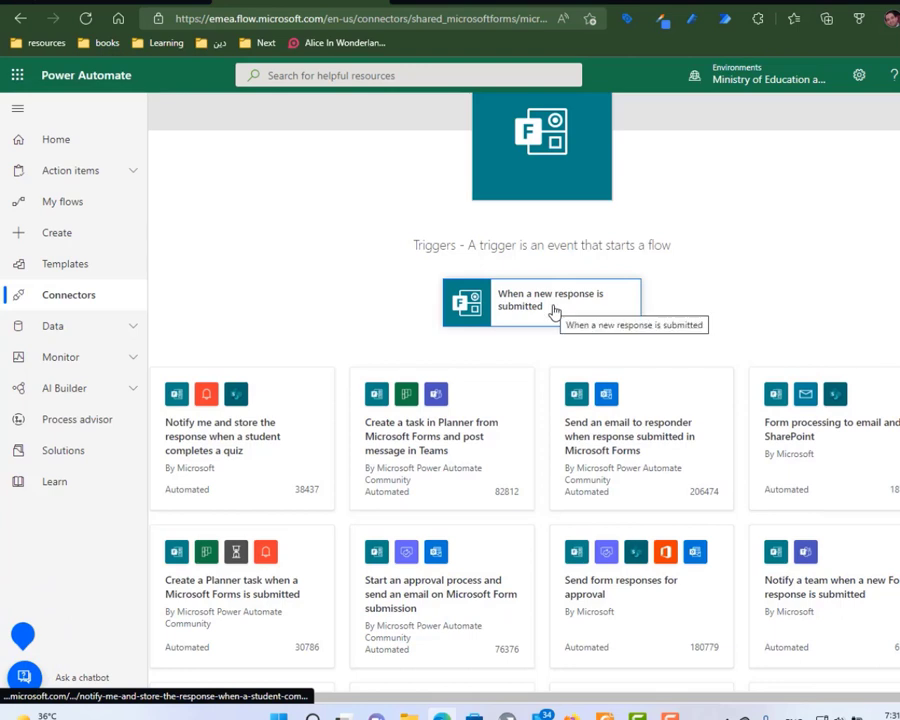
left_click(560, 302)
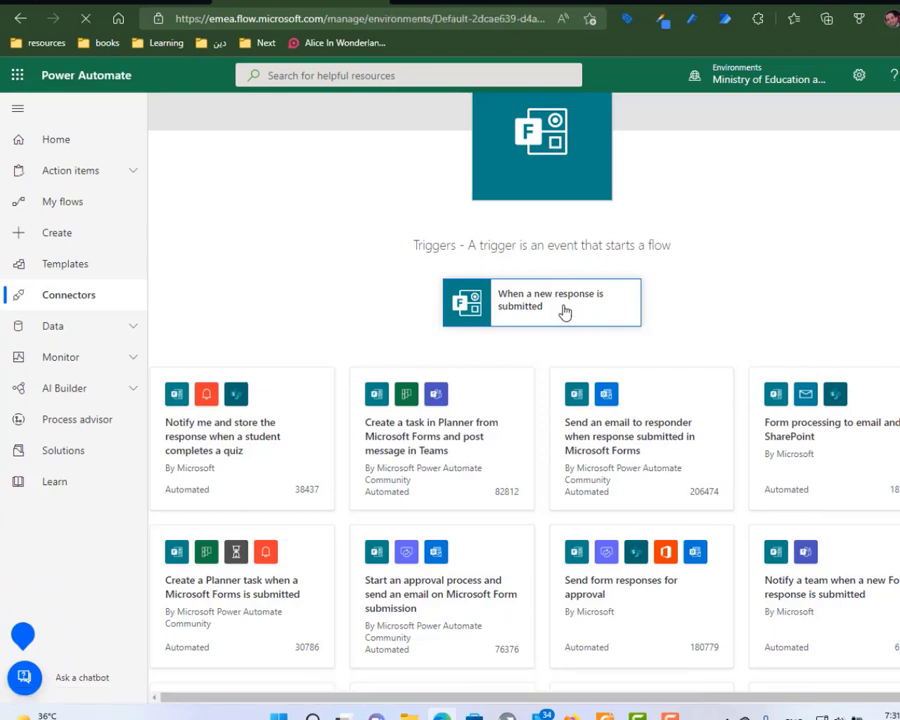
left_click(541, 302)
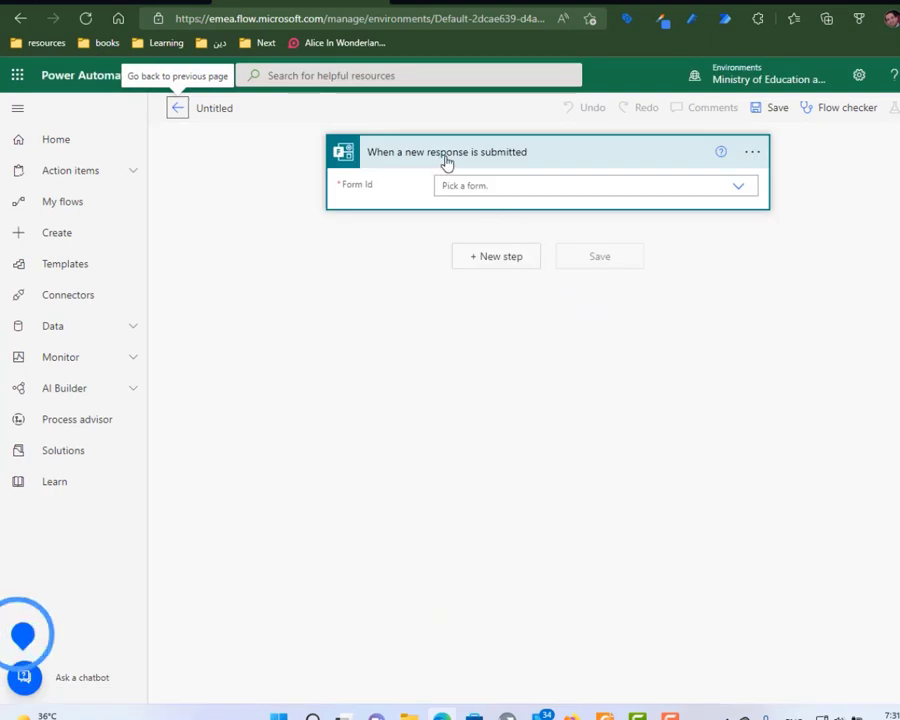
left_click(738, 186)
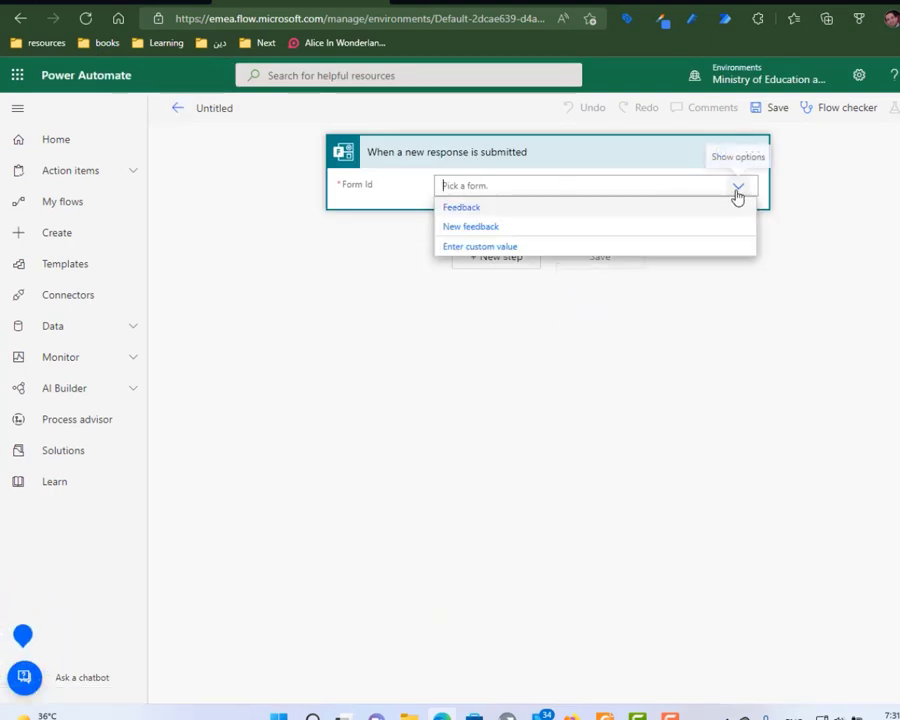
left_click(471, 226)
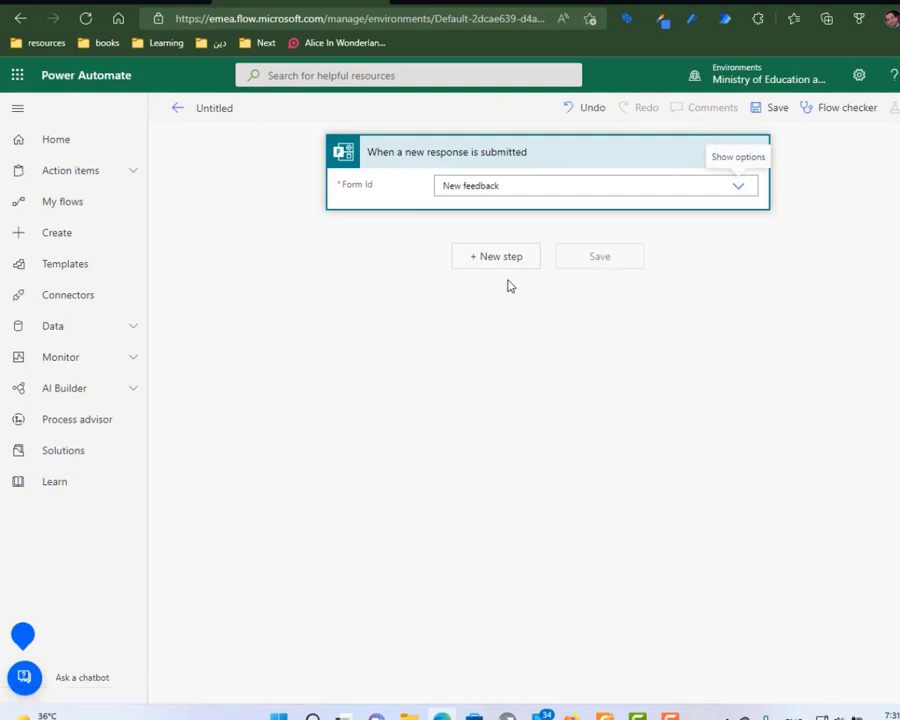
left_click(496, 256)
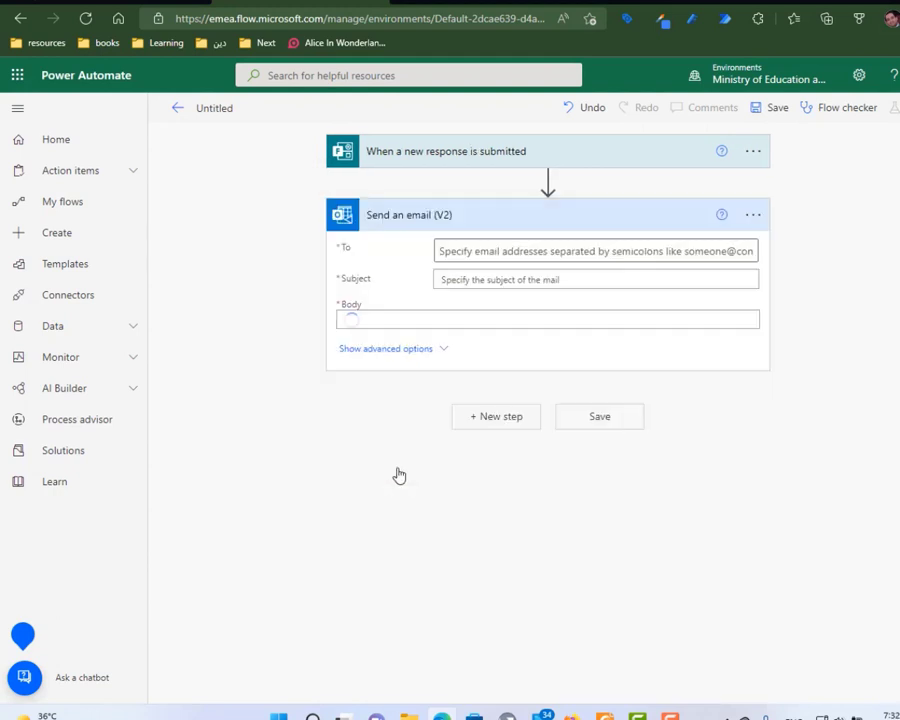
left_click(594, 279)
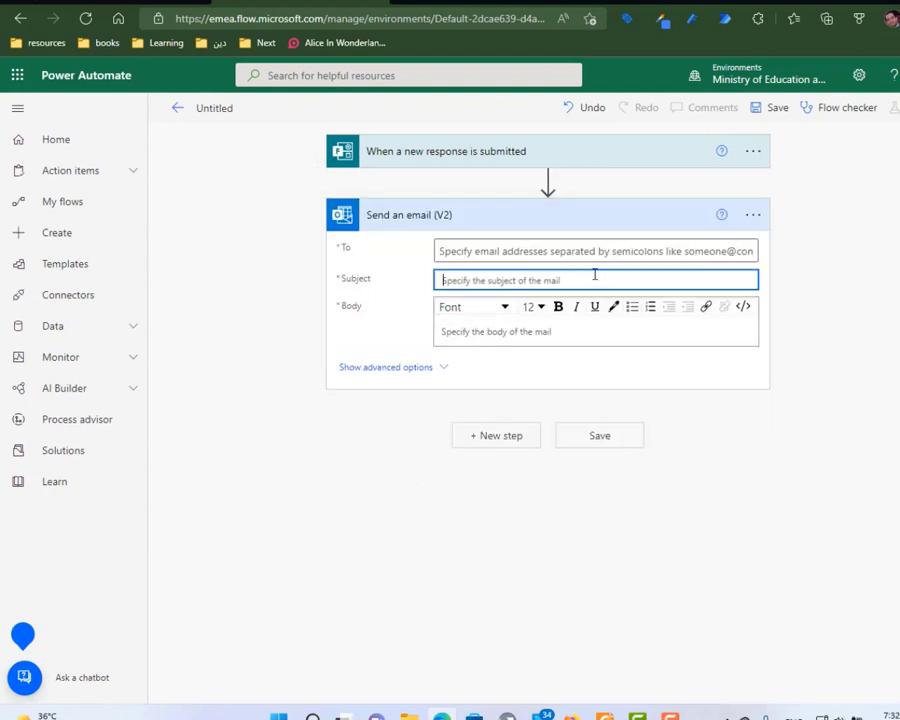
left_click(595, 280)
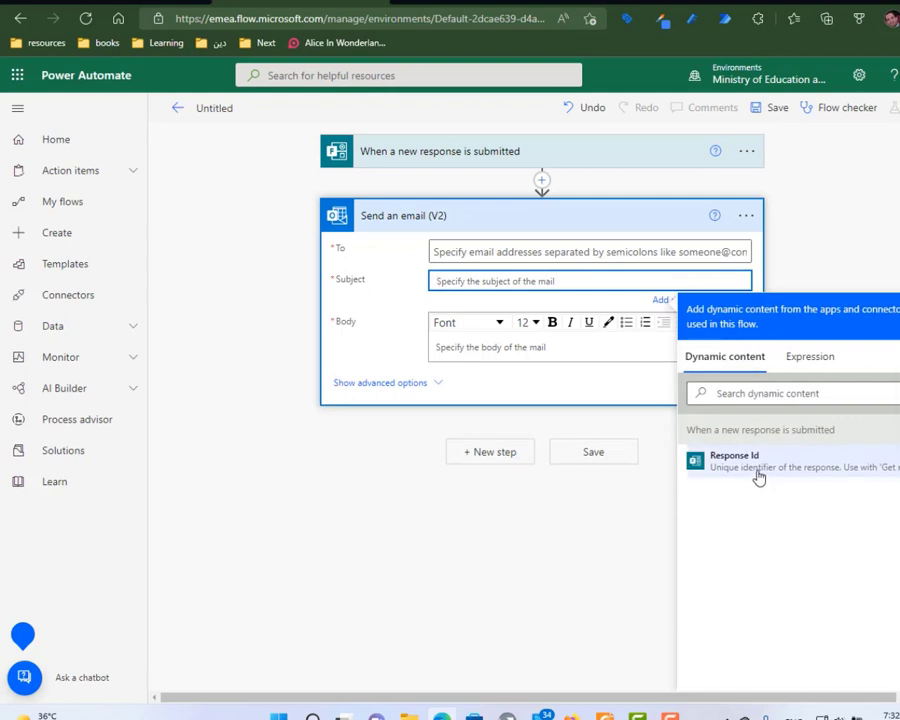
mouse_move(758, 478)
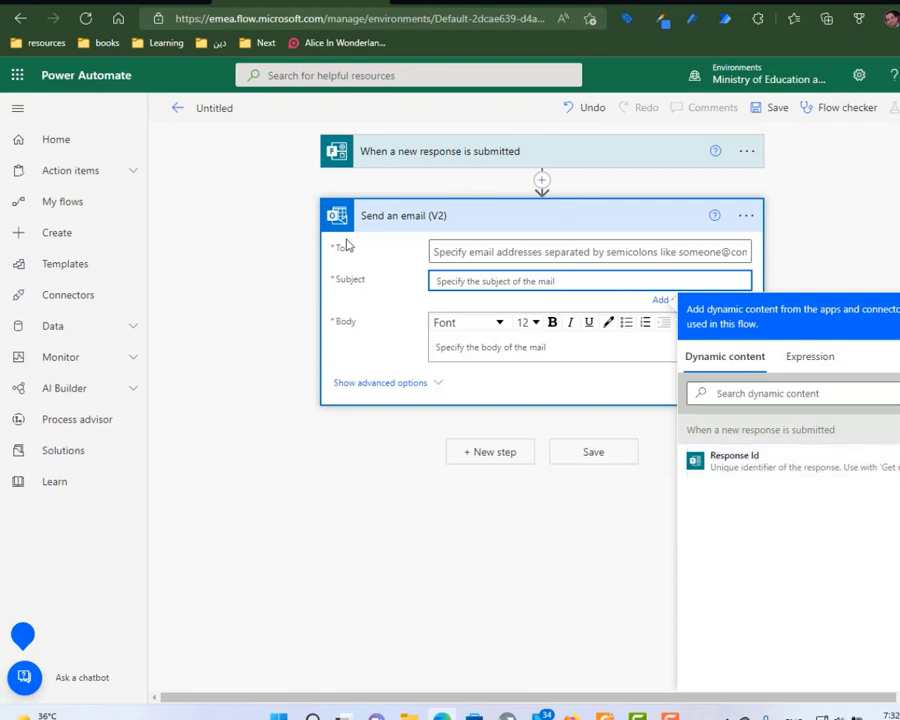
left_click(746, 216)
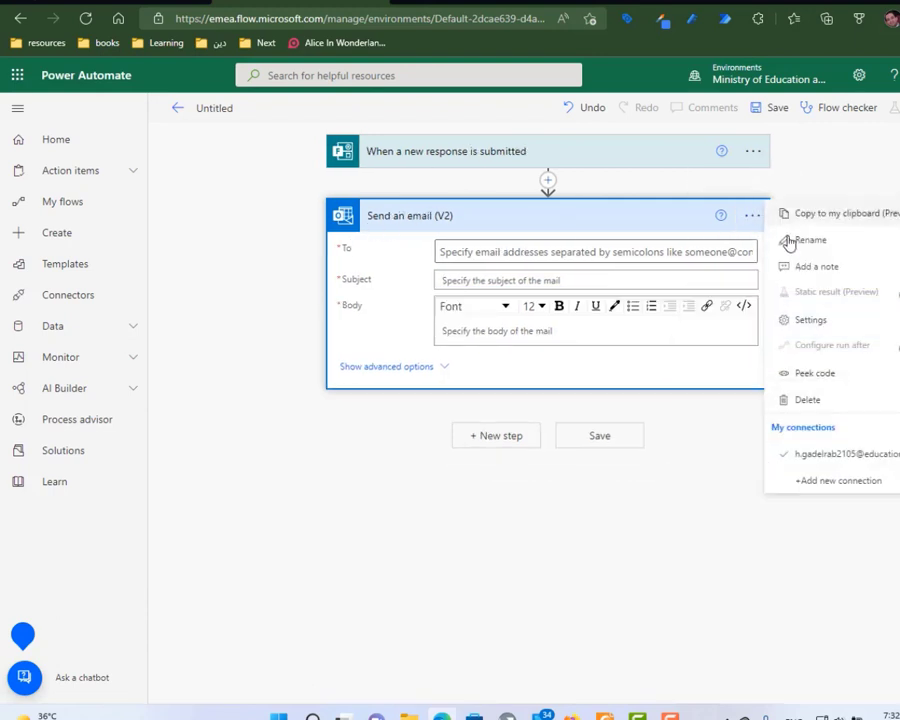
left_click(800, 400)
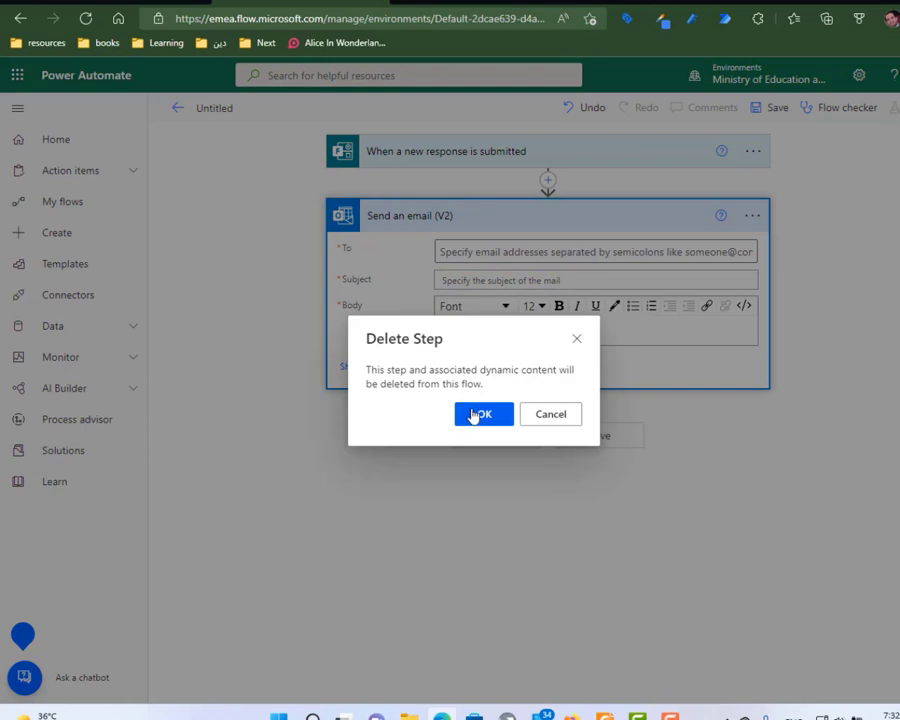
left_click(483, 414)
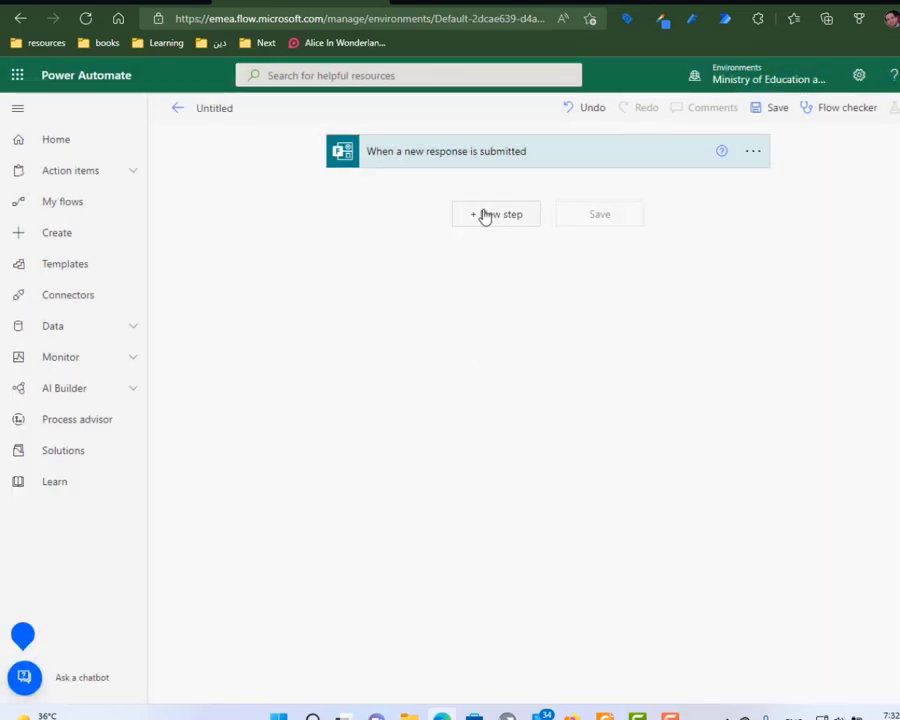
- Add Get response details for New feedback using the trigger's Response Id
left_click(495, 214)
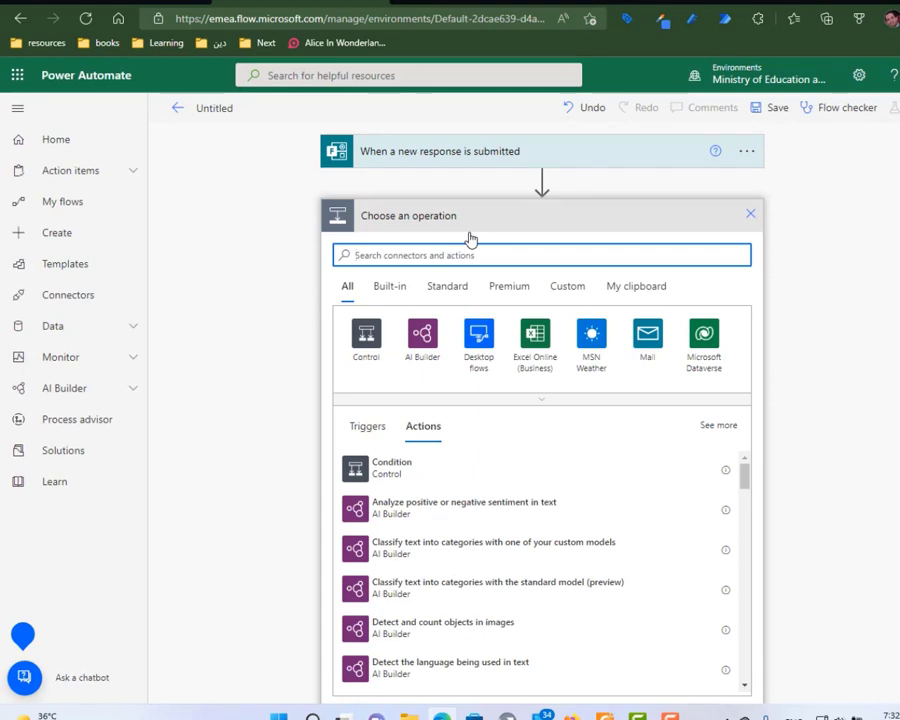
type("get resp")
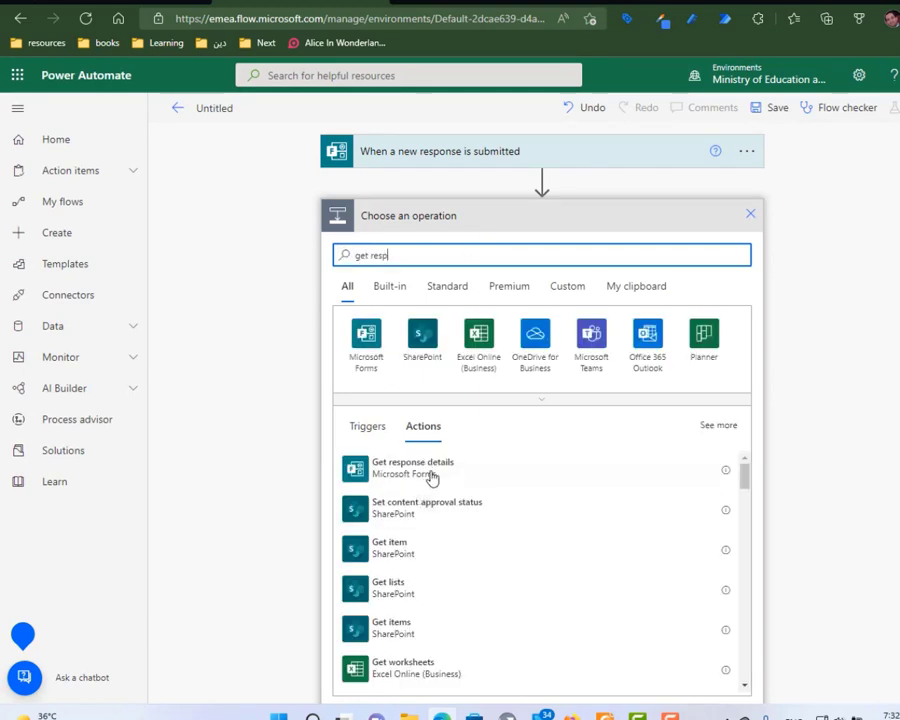
left_click(401, 469)
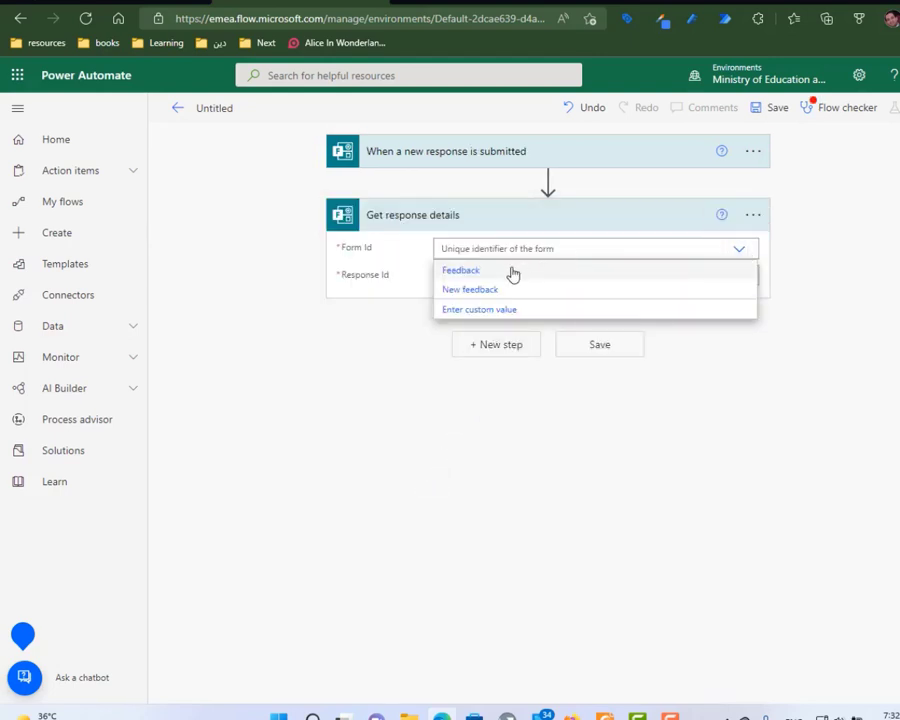
left_click(469, 289)
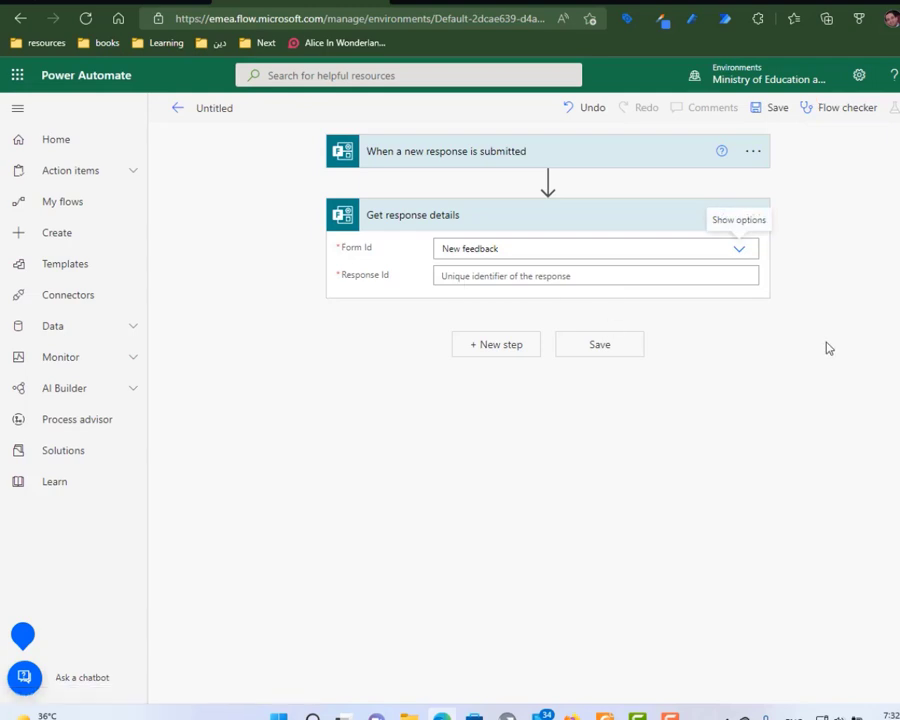
left_click(595, 276)
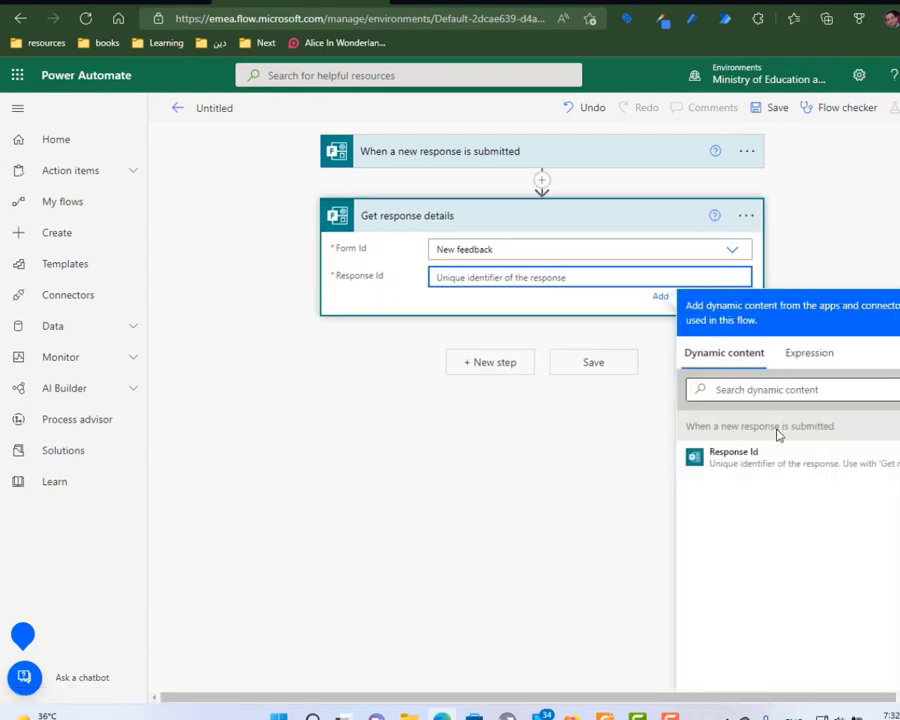
left_click(730, 457)
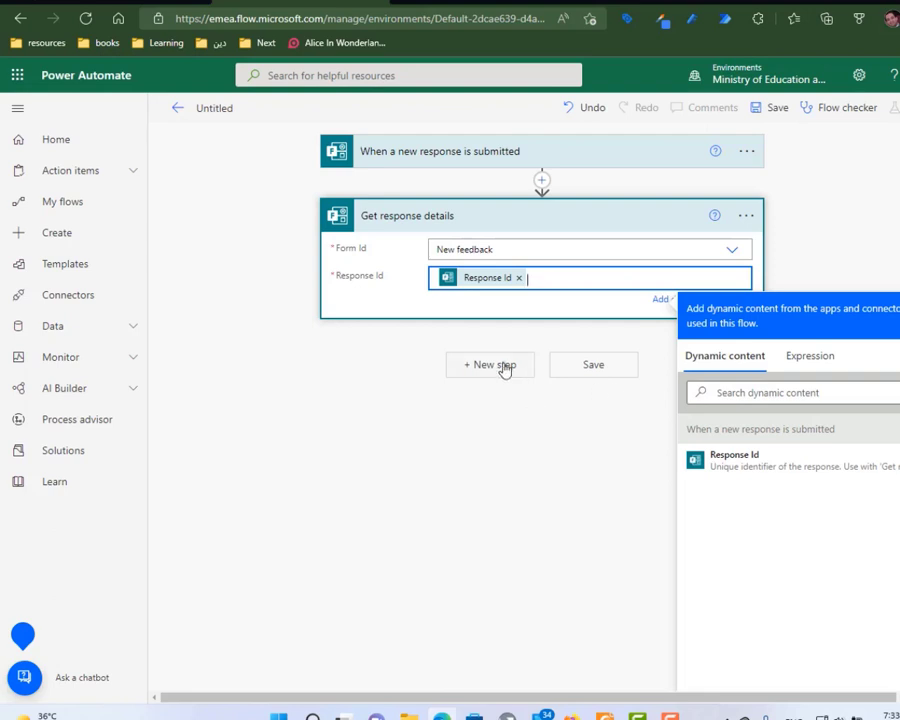
left_click(490, 364)
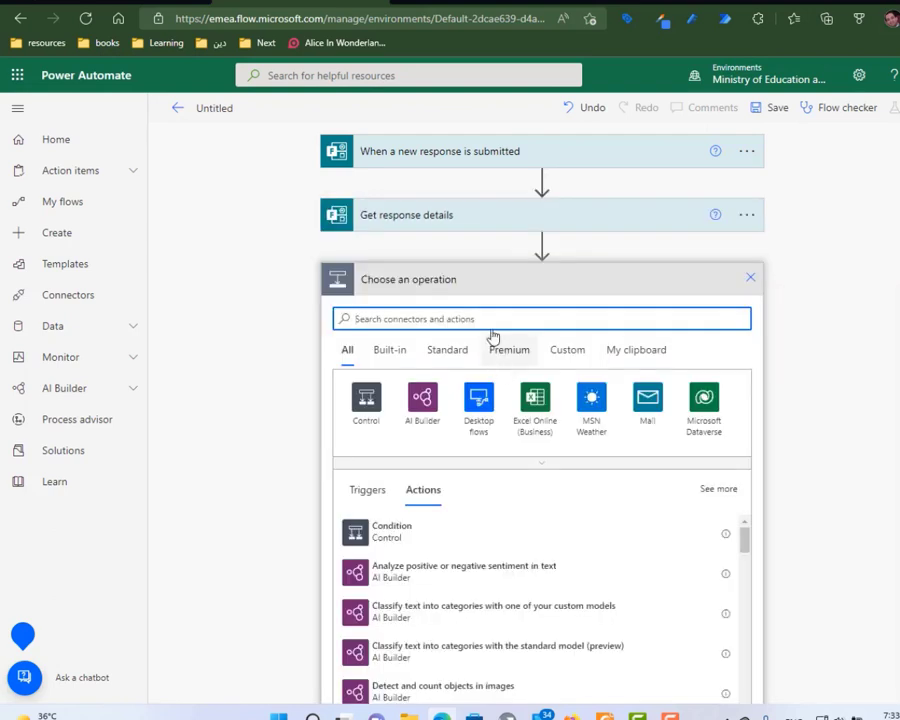
- Add Send an email (V2) with the recipient set to the Your Email answer
type("send em")
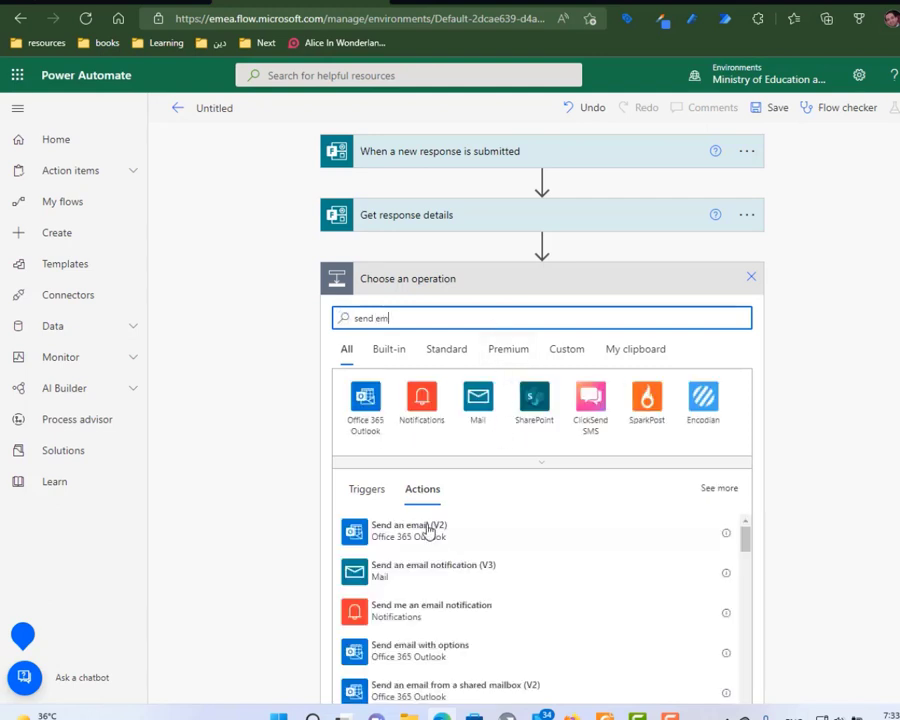
left_click(402, 530)
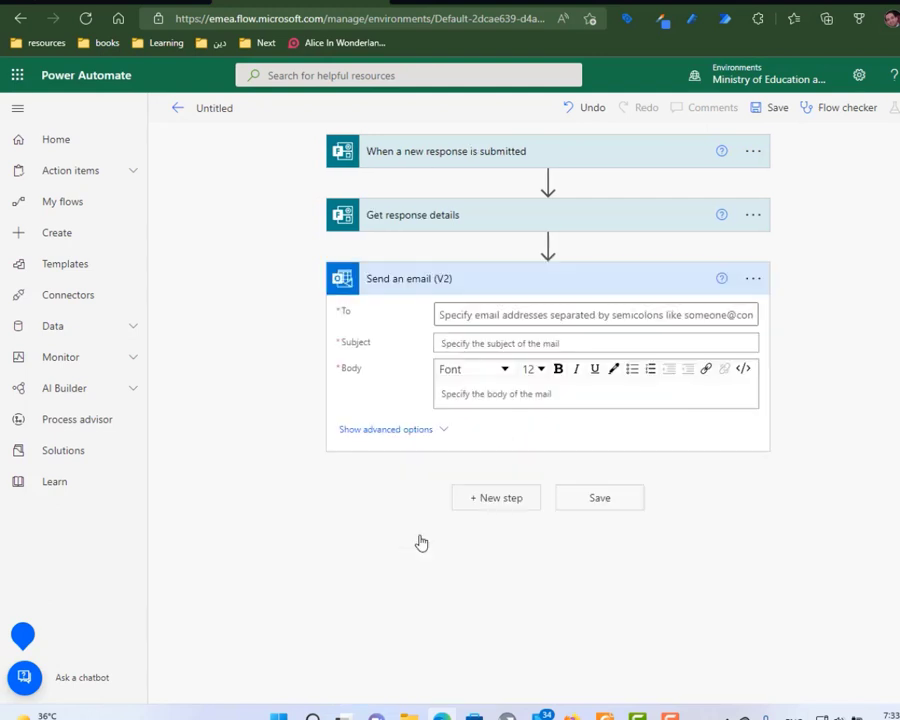
left_click(596, 314)
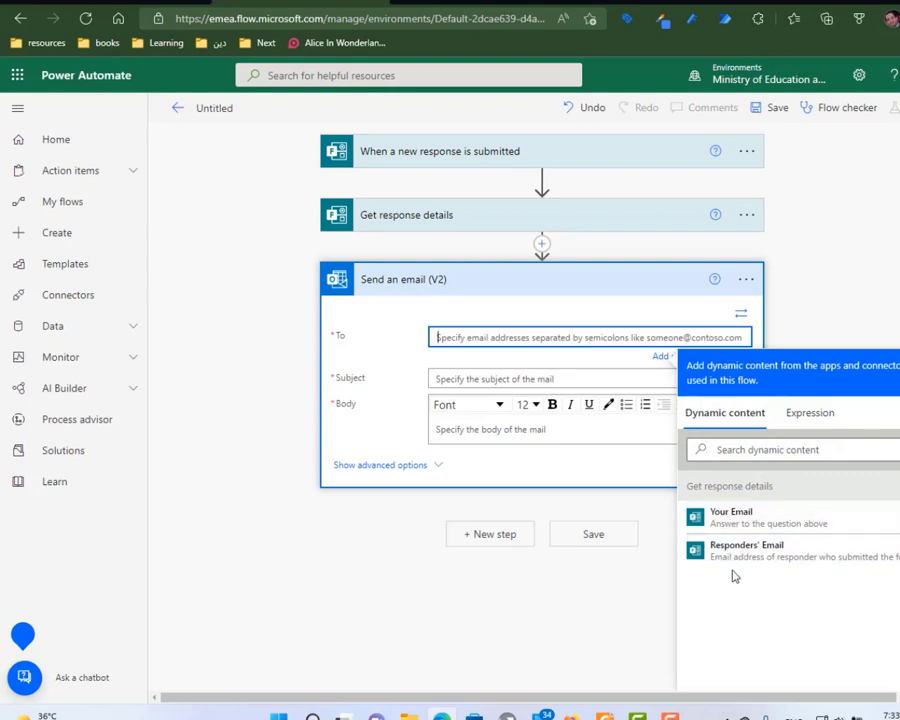
mouse_move(730, 556)
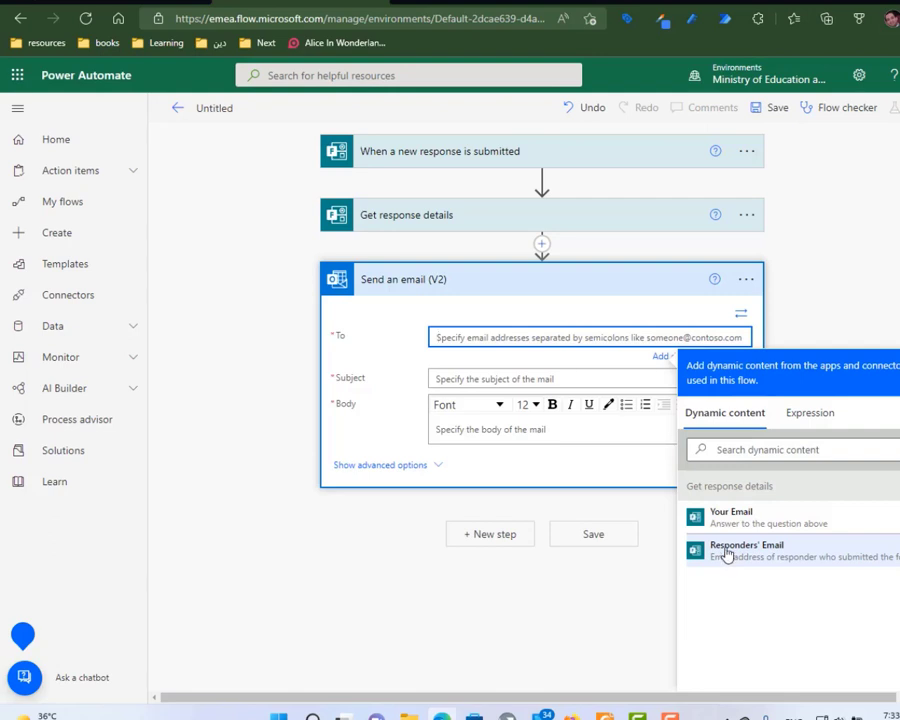
left_click(731, 514)
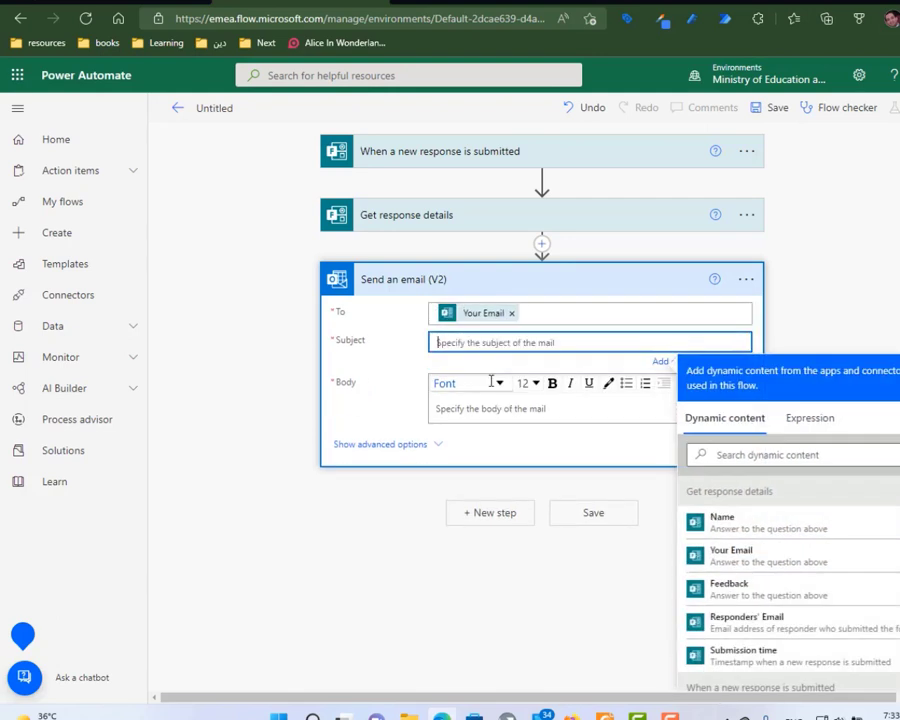
- Set the email subject to 'Thanks' plus Name, and the body to 'Here is your feedback' plus Feedback
type("Thanks")
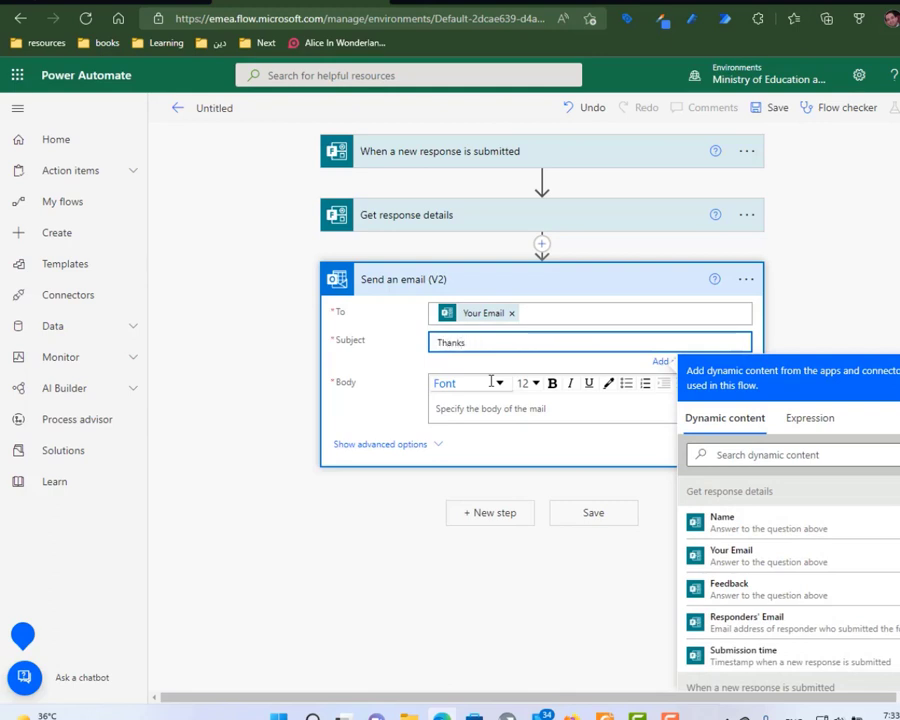
left_click(721, 524)
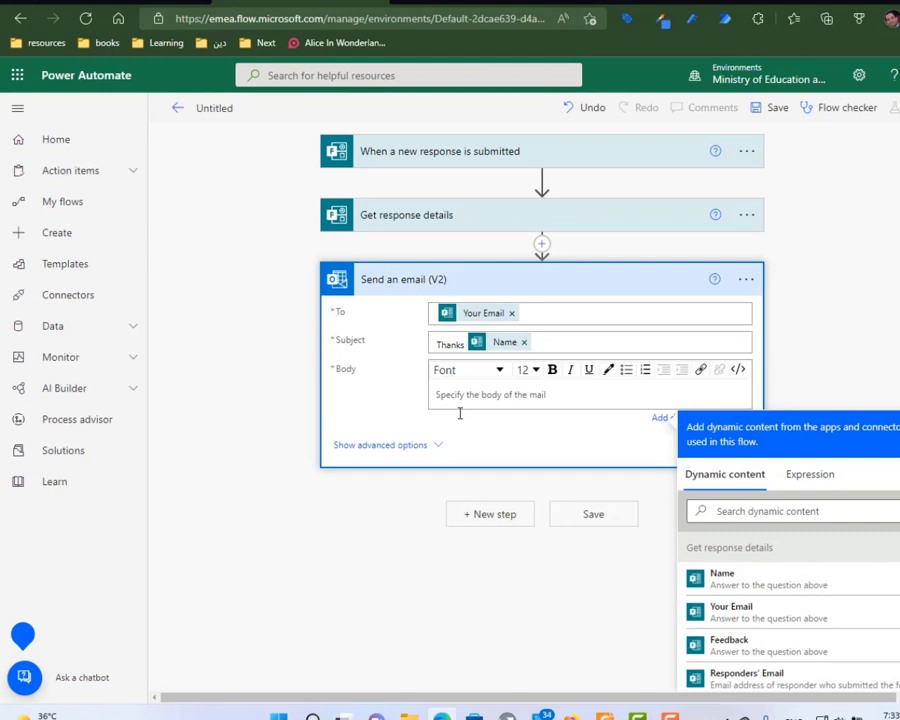
type("Here is your f")
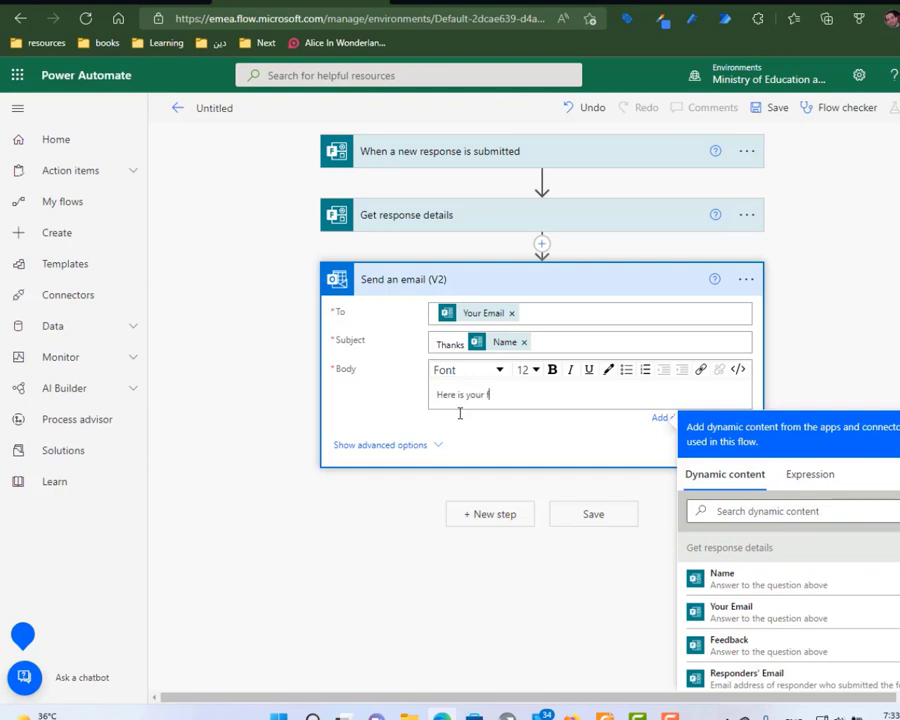
type("eedback")
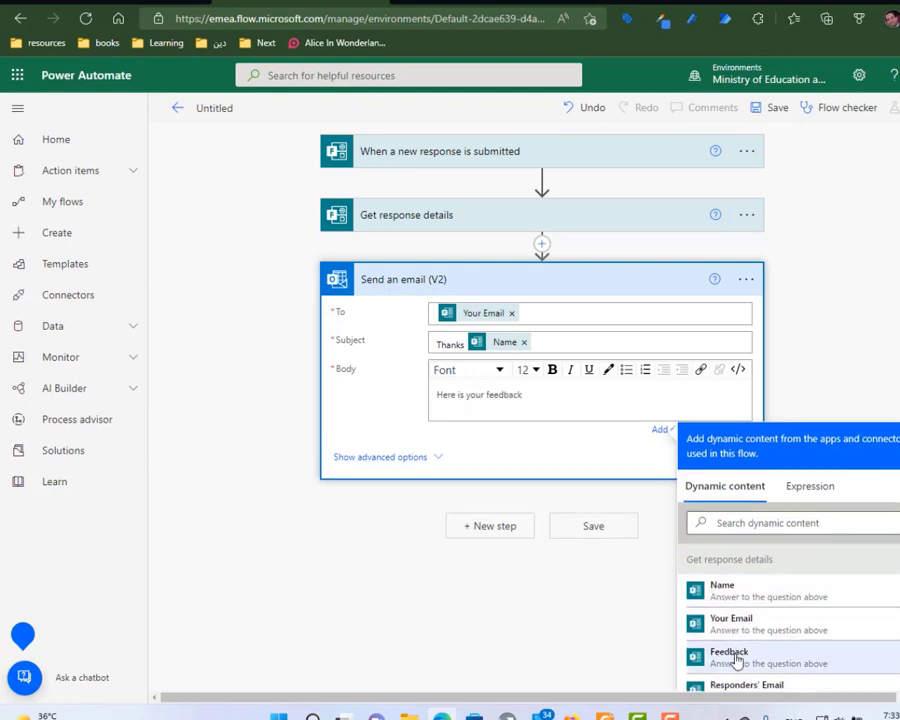
left_click(740, 653)
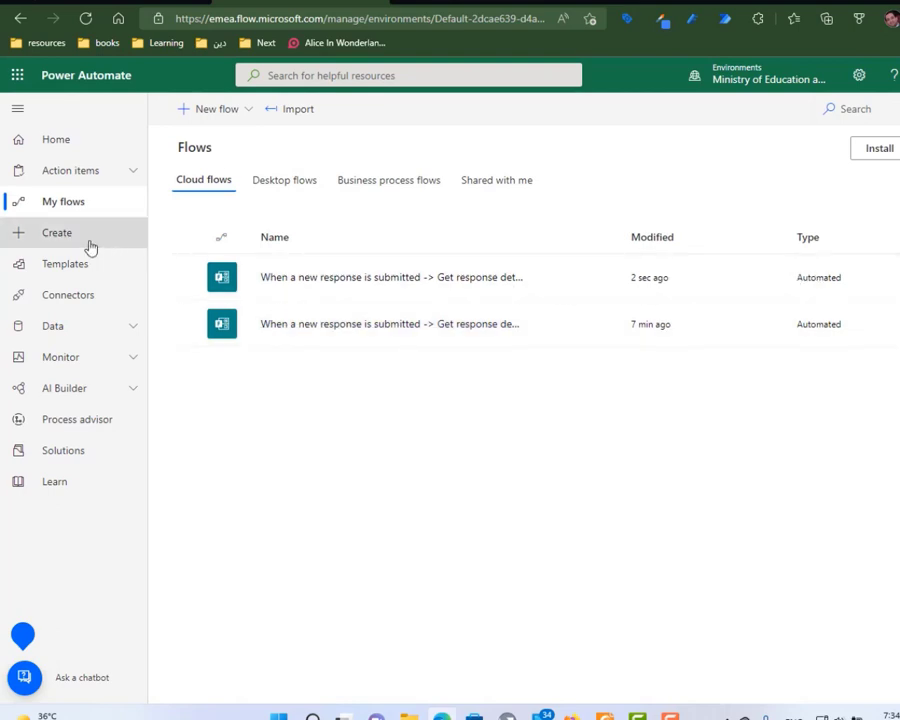
mouse_move(64, 264)
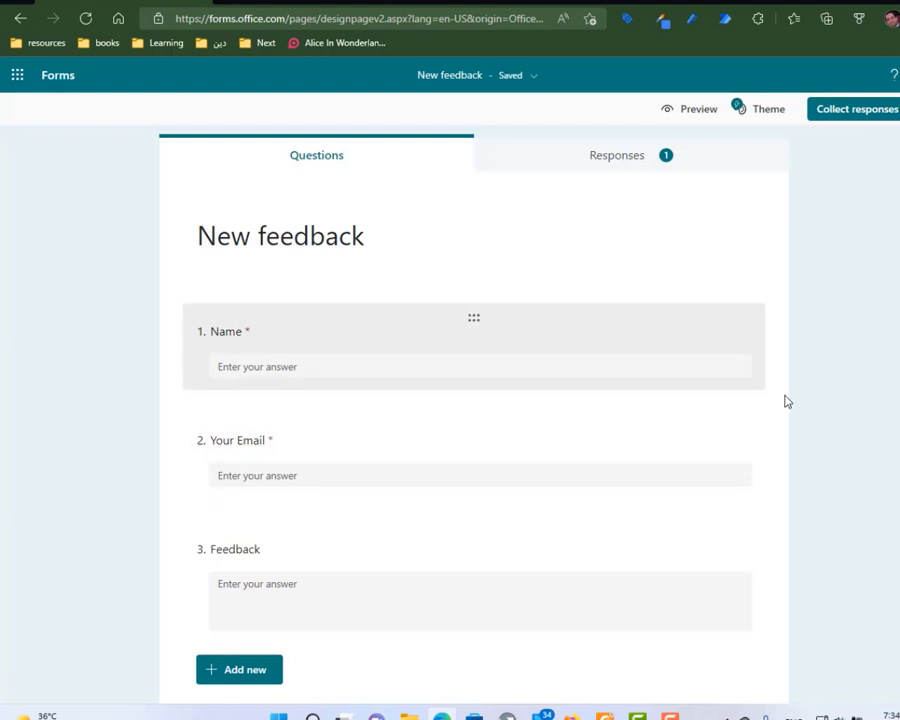
mouse_move(698, 114)
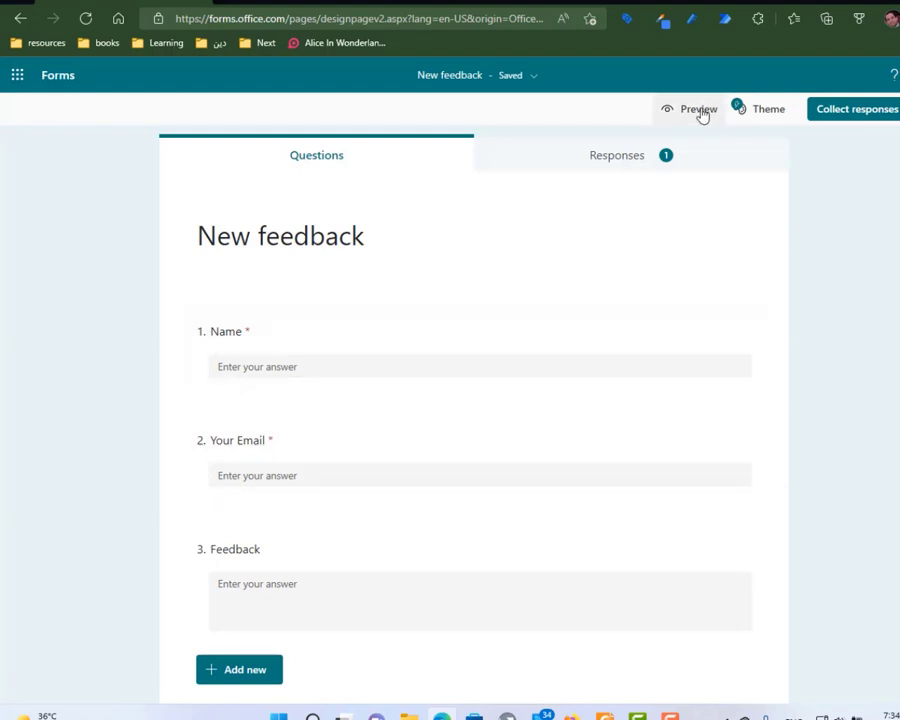
- Submit a preview test response with name Farou, a Gmail address and feedback 'we do a test'
left_click(694, 108)
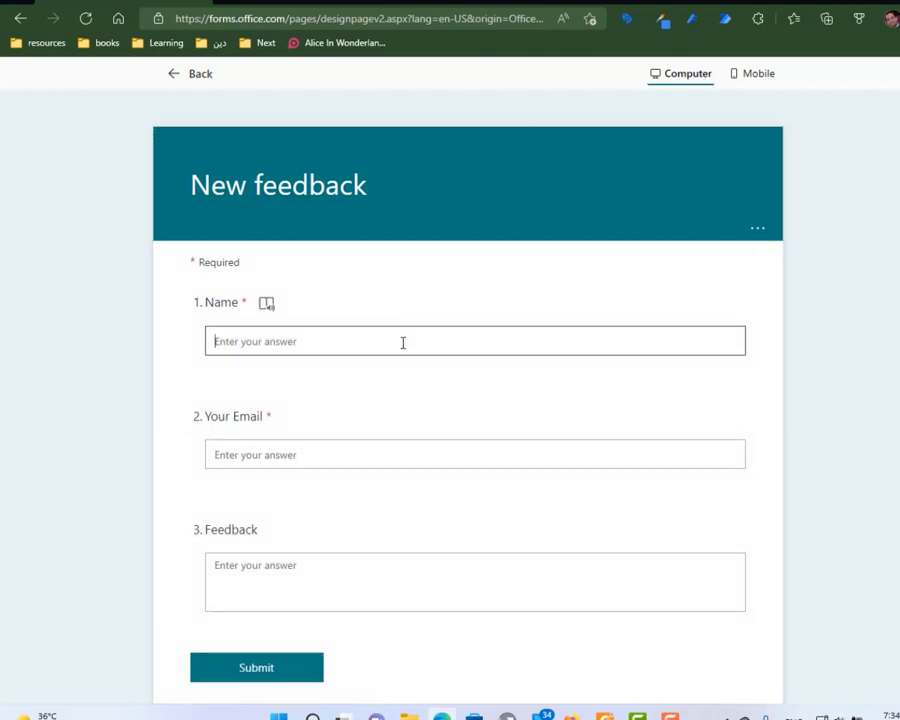
type("Farou")
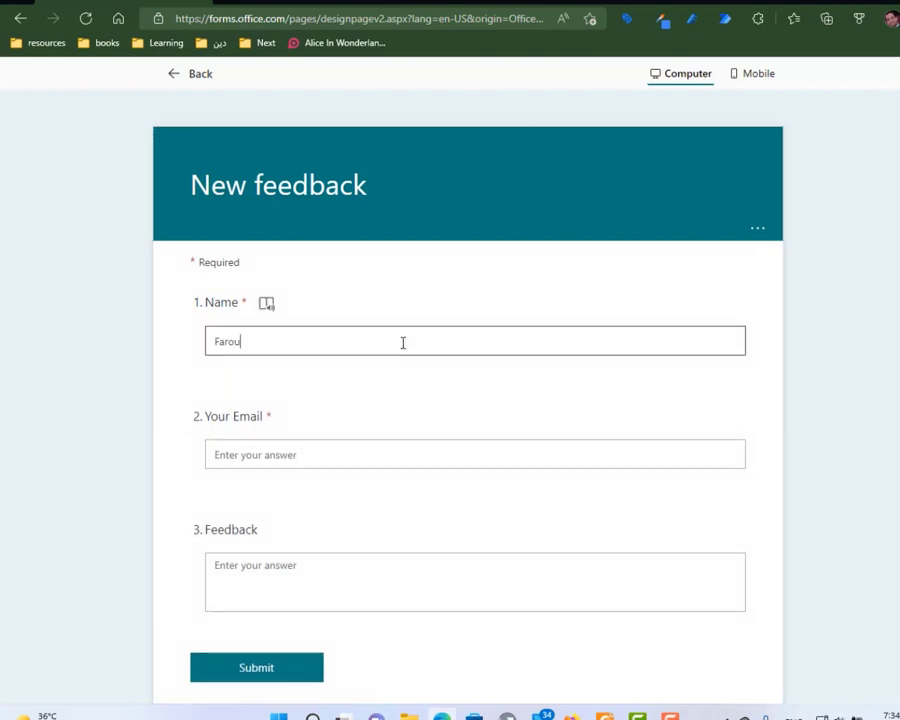
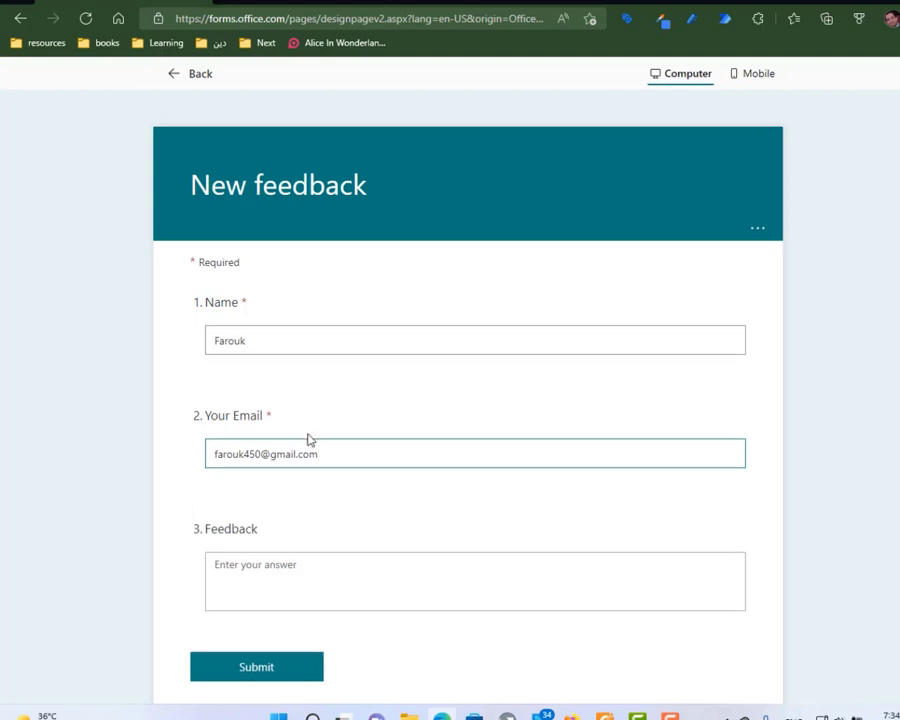
type("we")
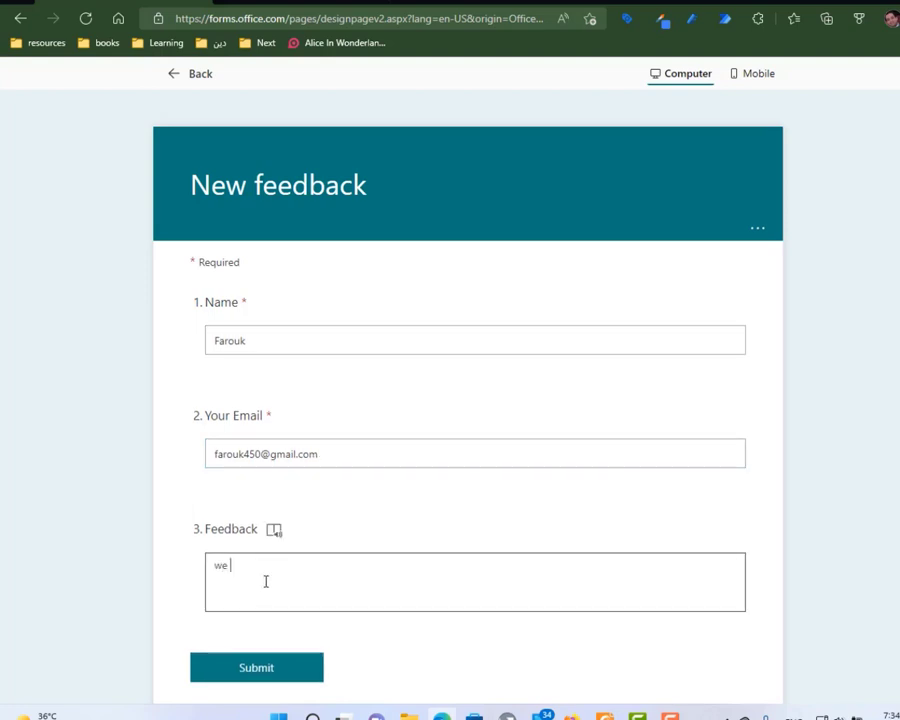
type("do a test")
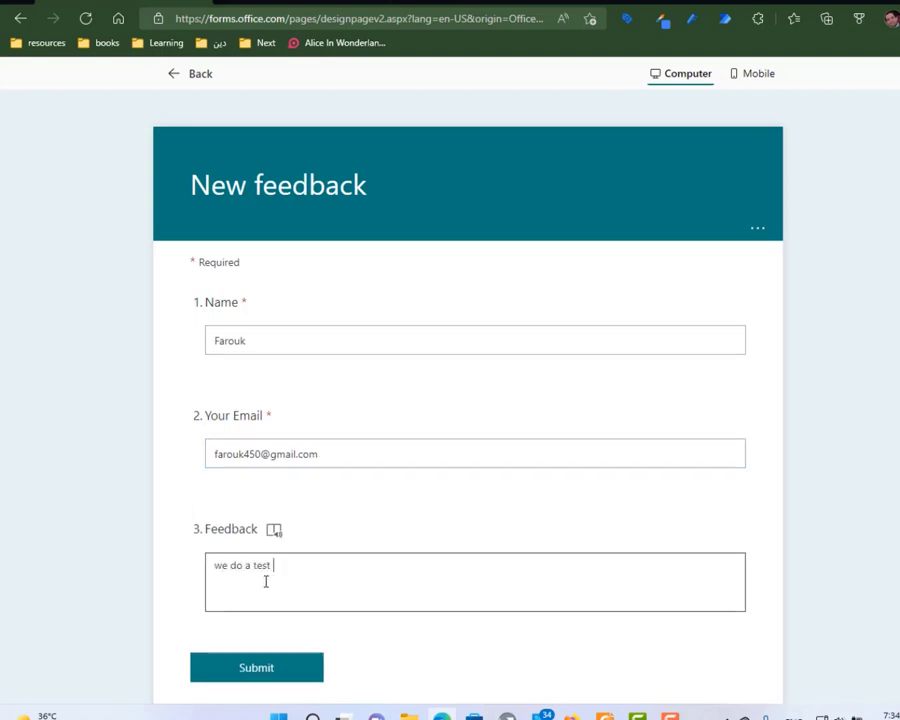
left_click(256, 667)
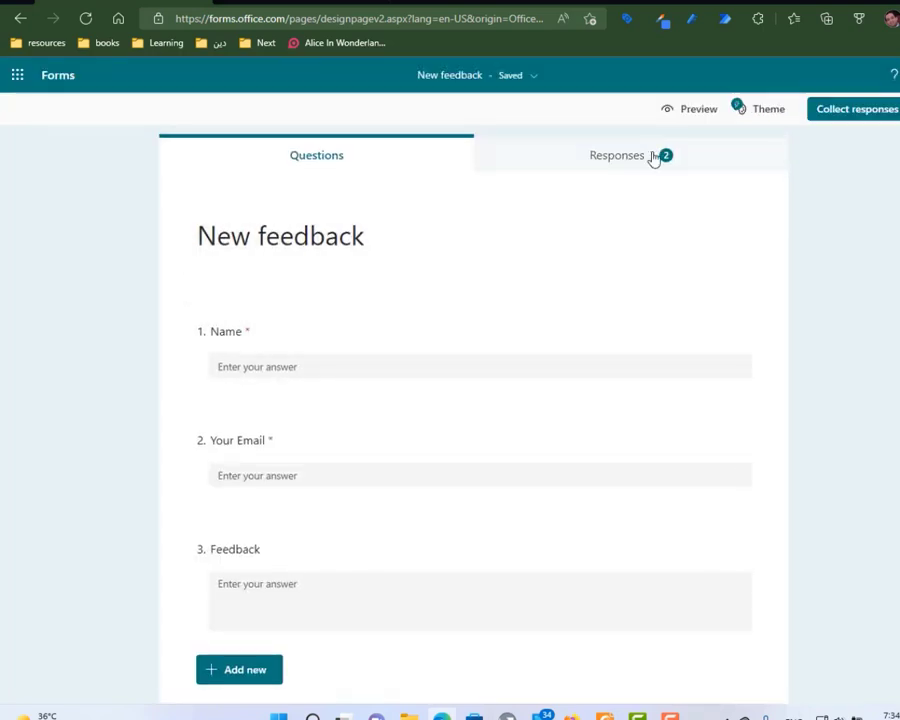
mouse_move(376, 5)
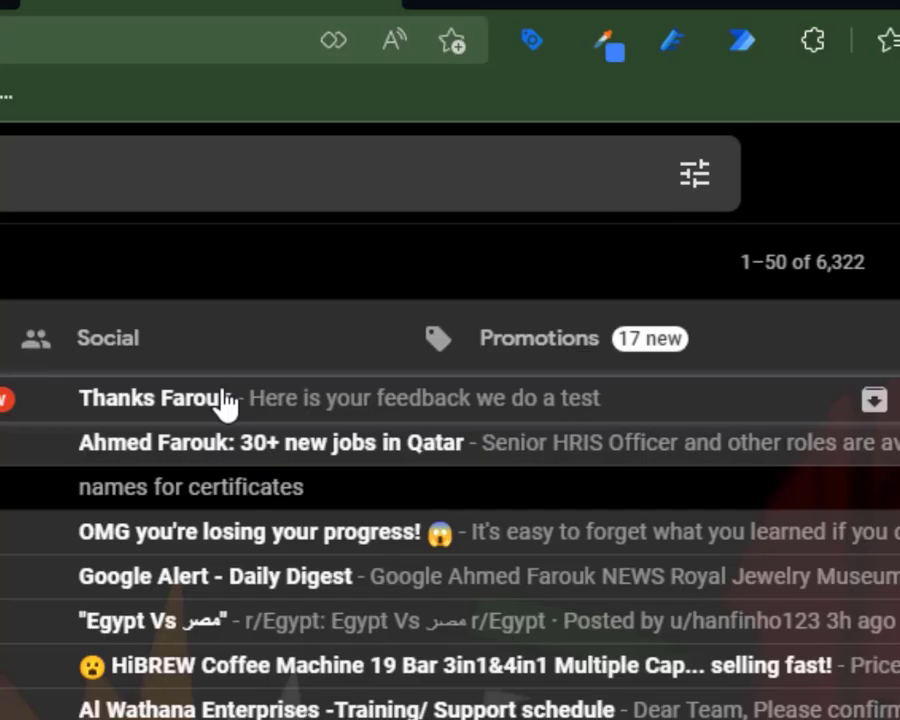
mouse_move(185, 415)
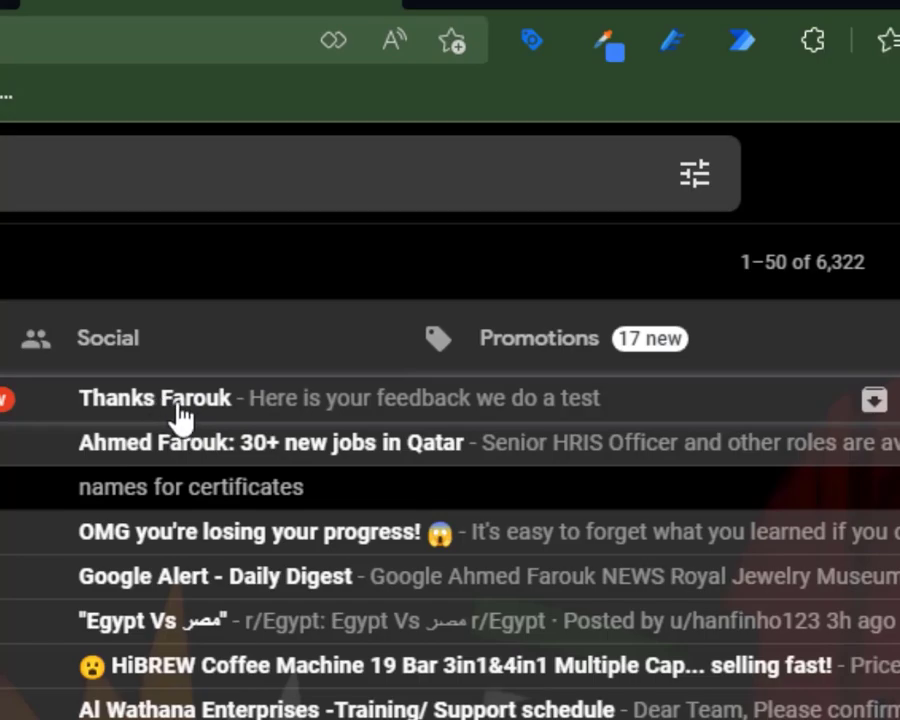
- Open the 'Thanks Farouk' email in the Gmail inbox to read the feedback
left_click(155, 398)
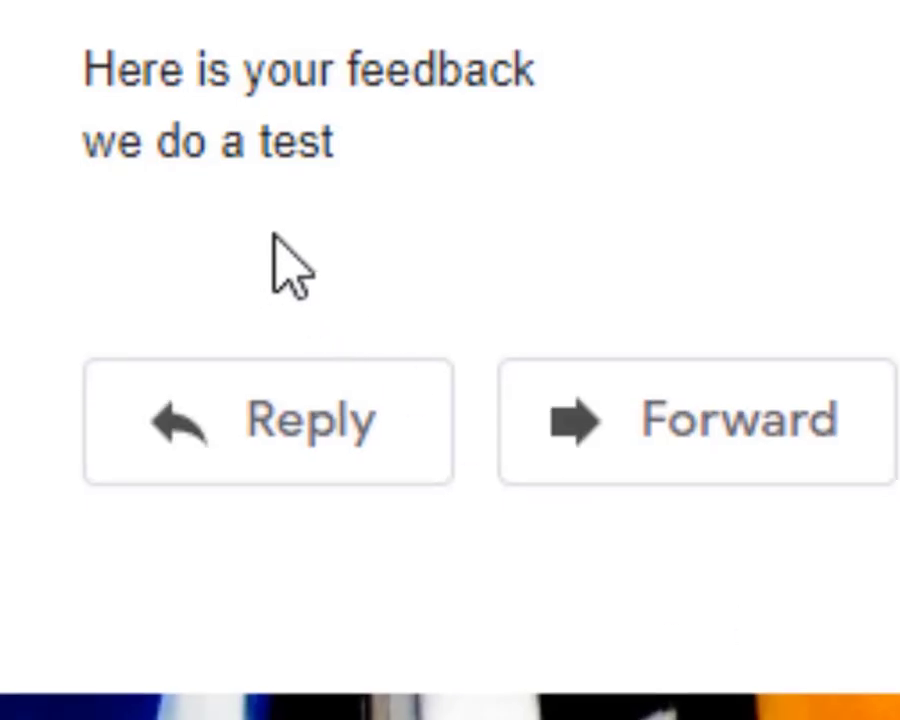